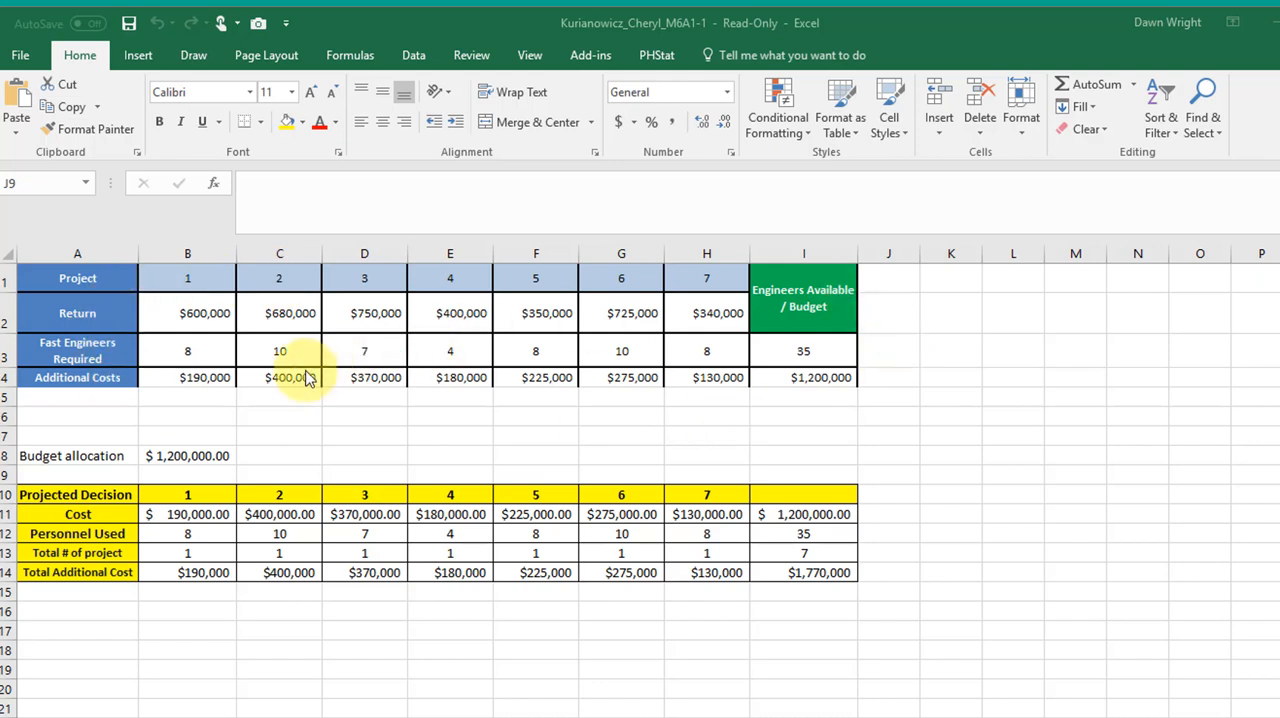
mouse_move(706, 313)
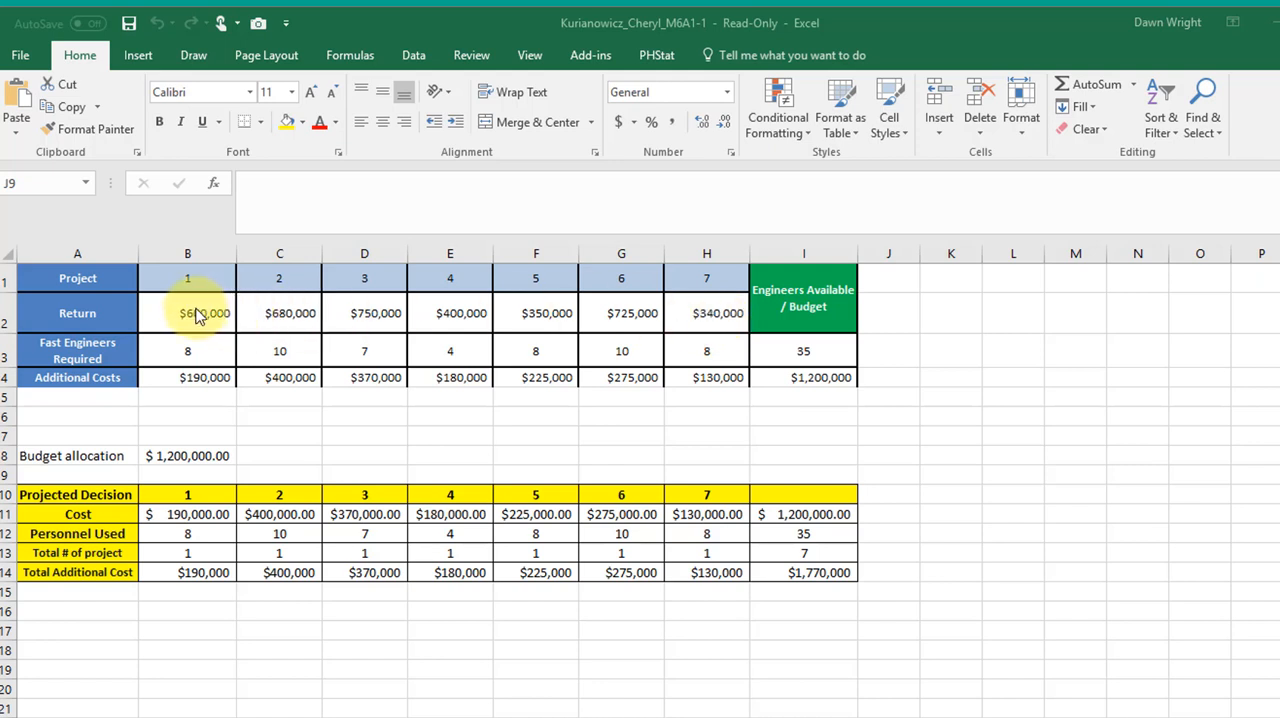
mouse_move(707, 313)
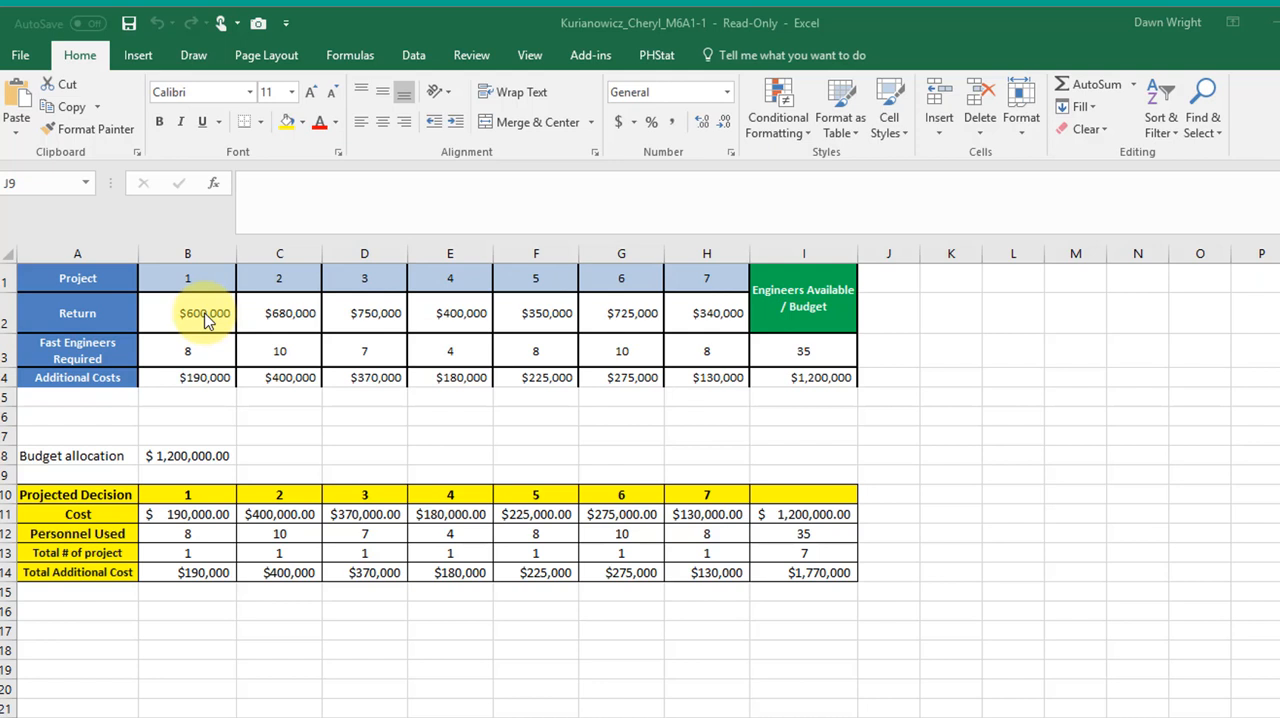
mouse_move(248, 318)
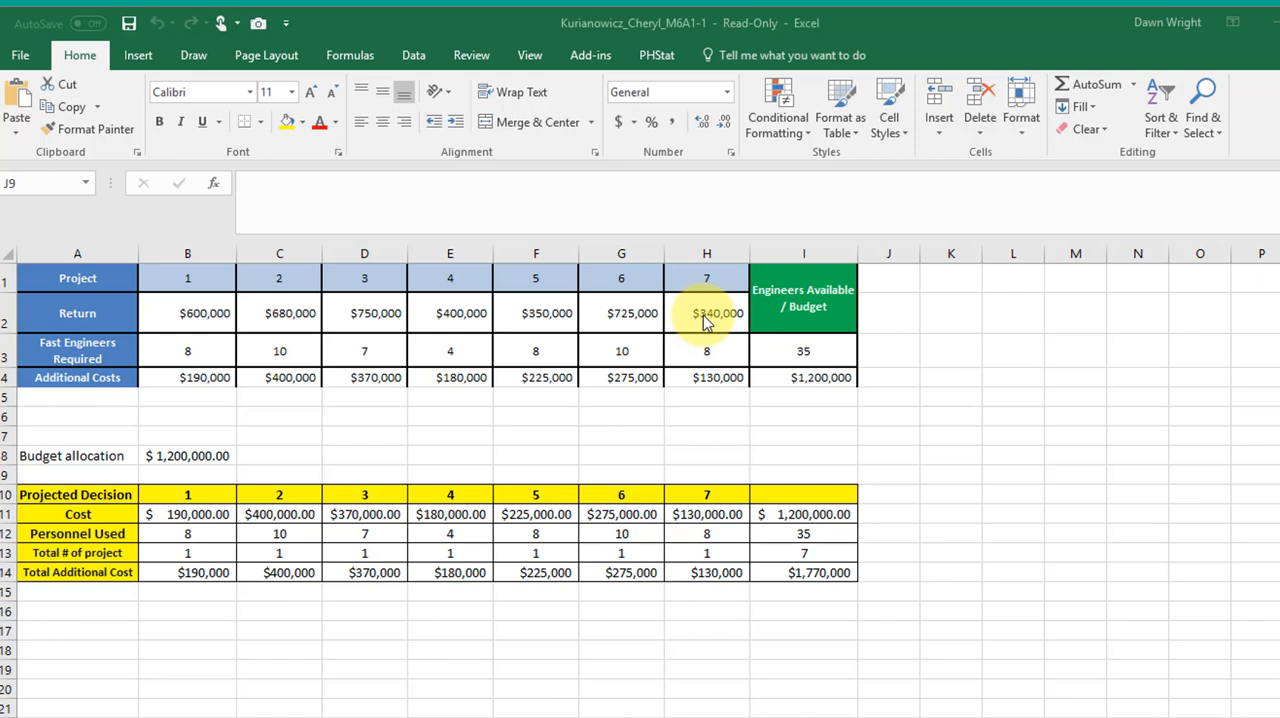
mouse_move(118, 615)
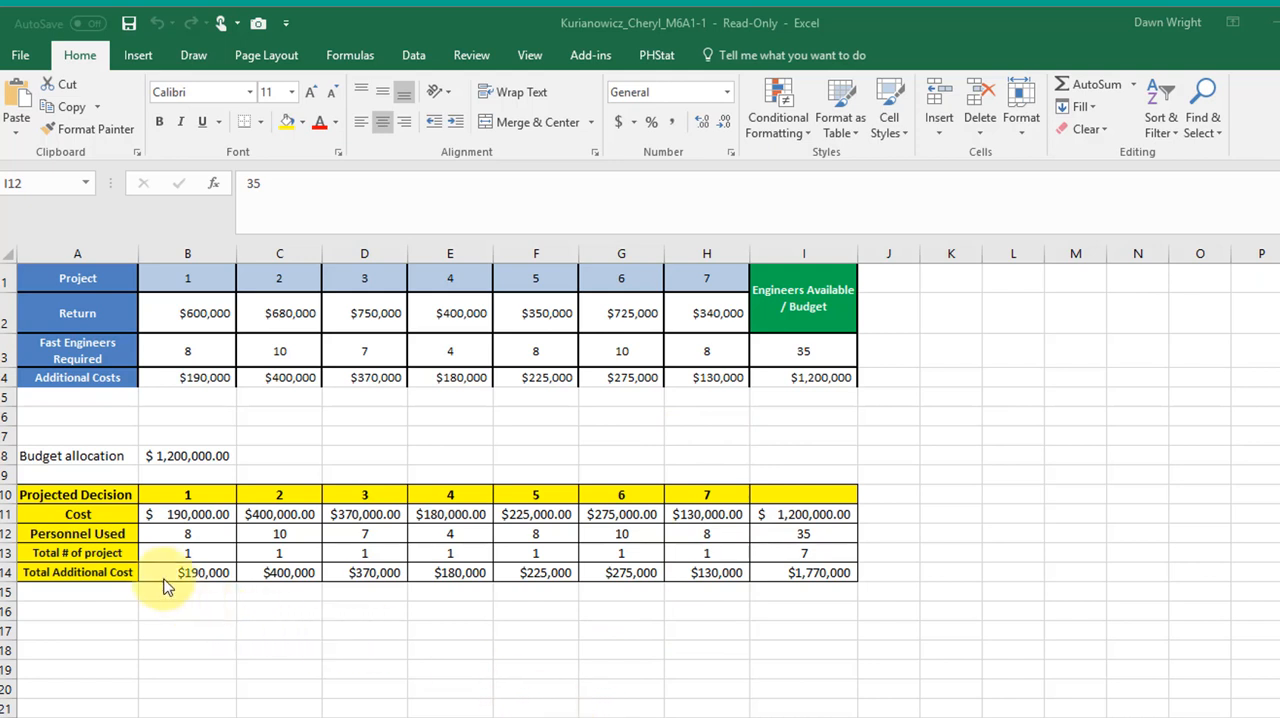
mouse_move(185, 572)
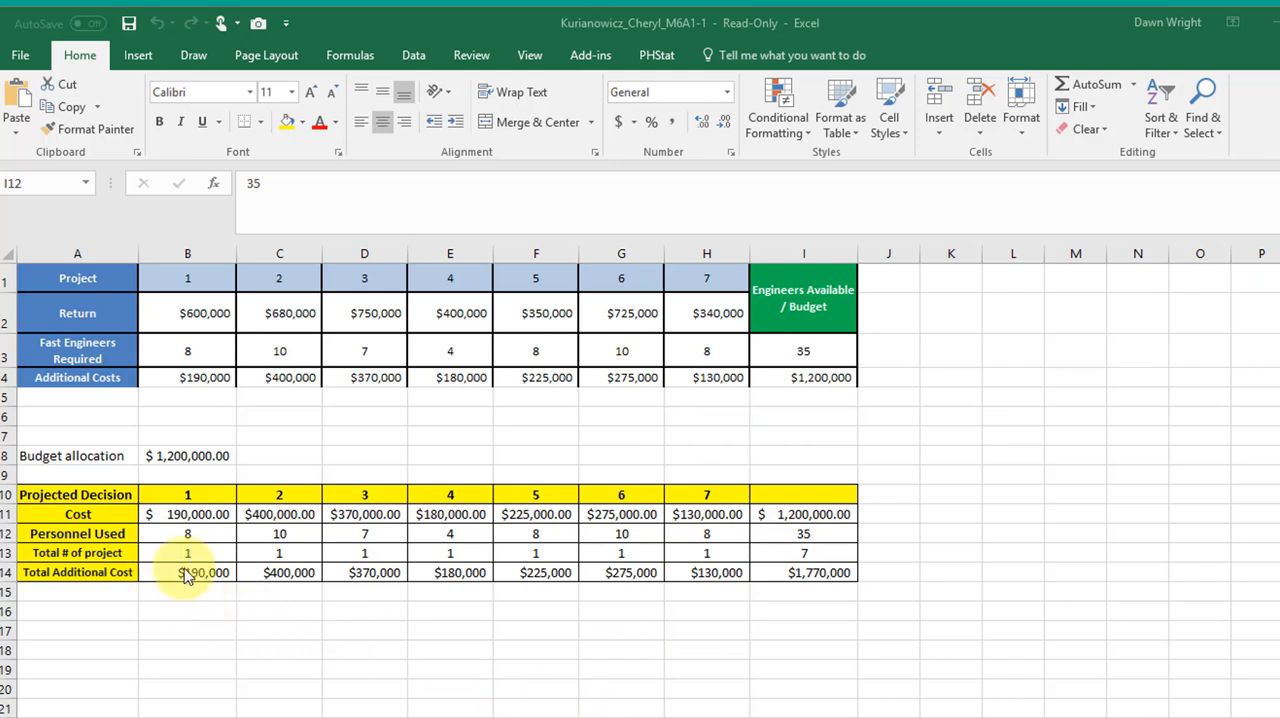
mouse_move(818, 513)
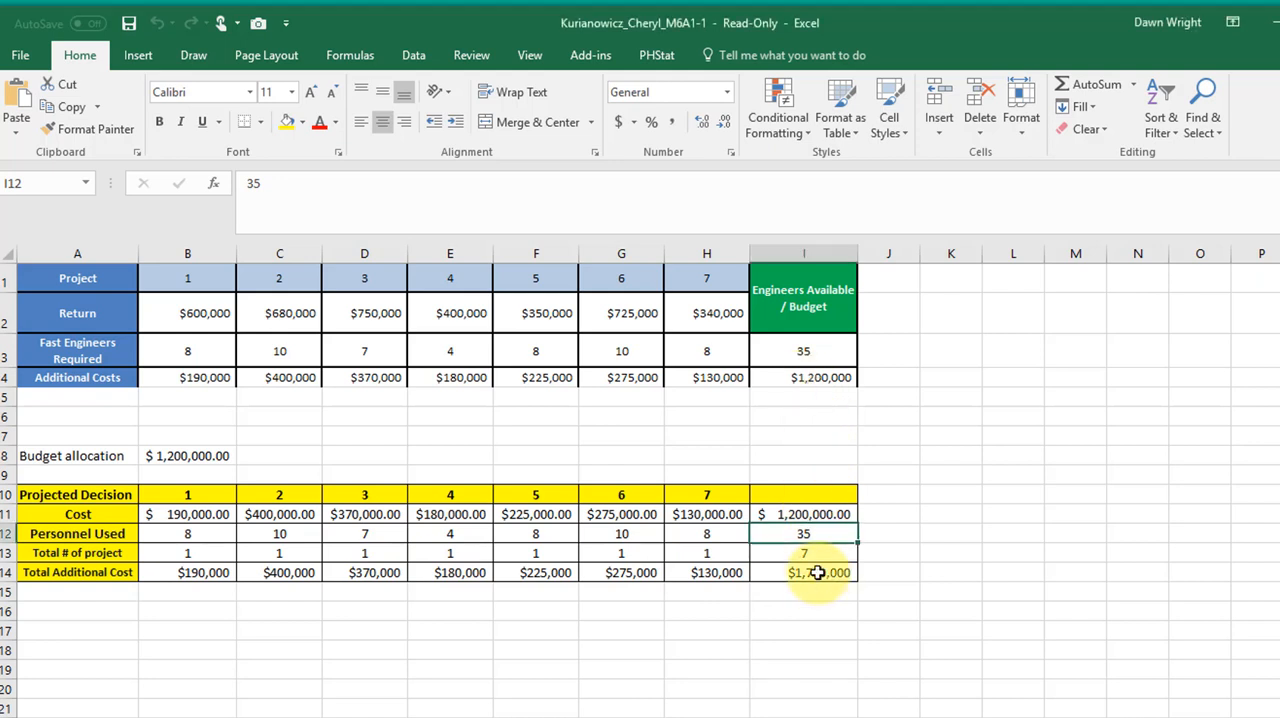
- Check project 7's cost formula =H13*H4, then set H13 to 0 for a $1,640,000 total
double_click(803, 572)
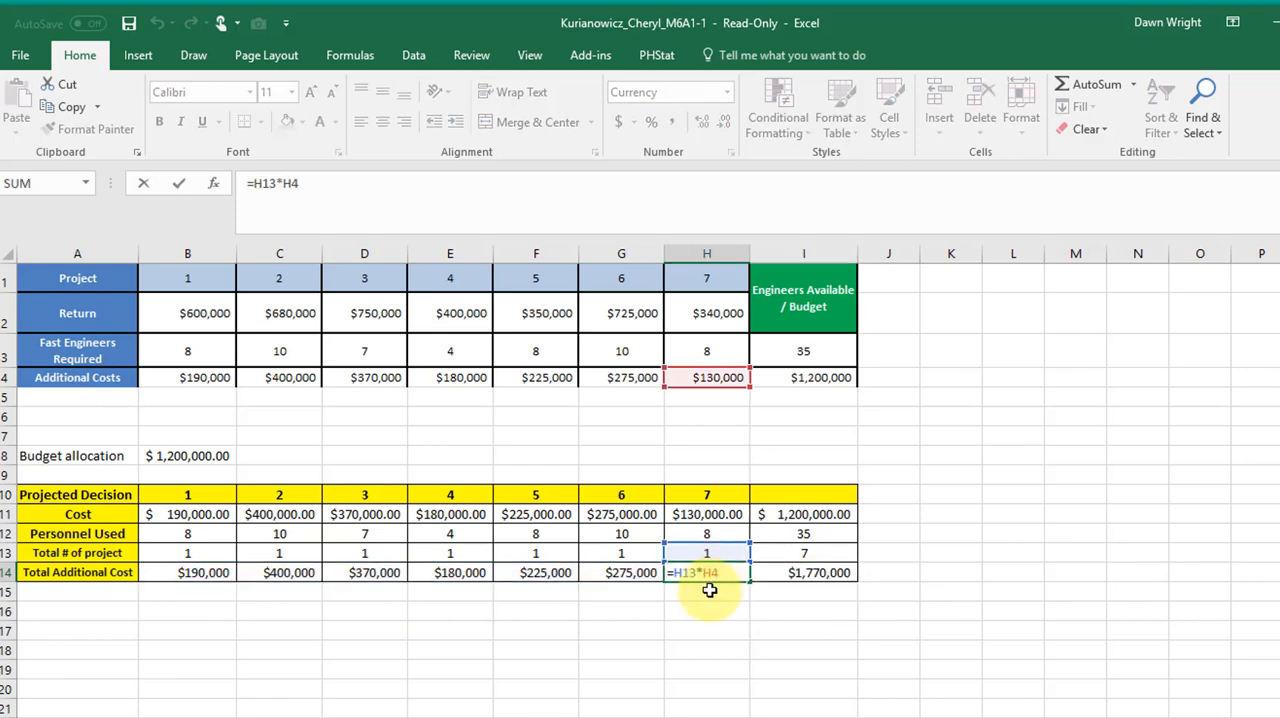
key("enter")
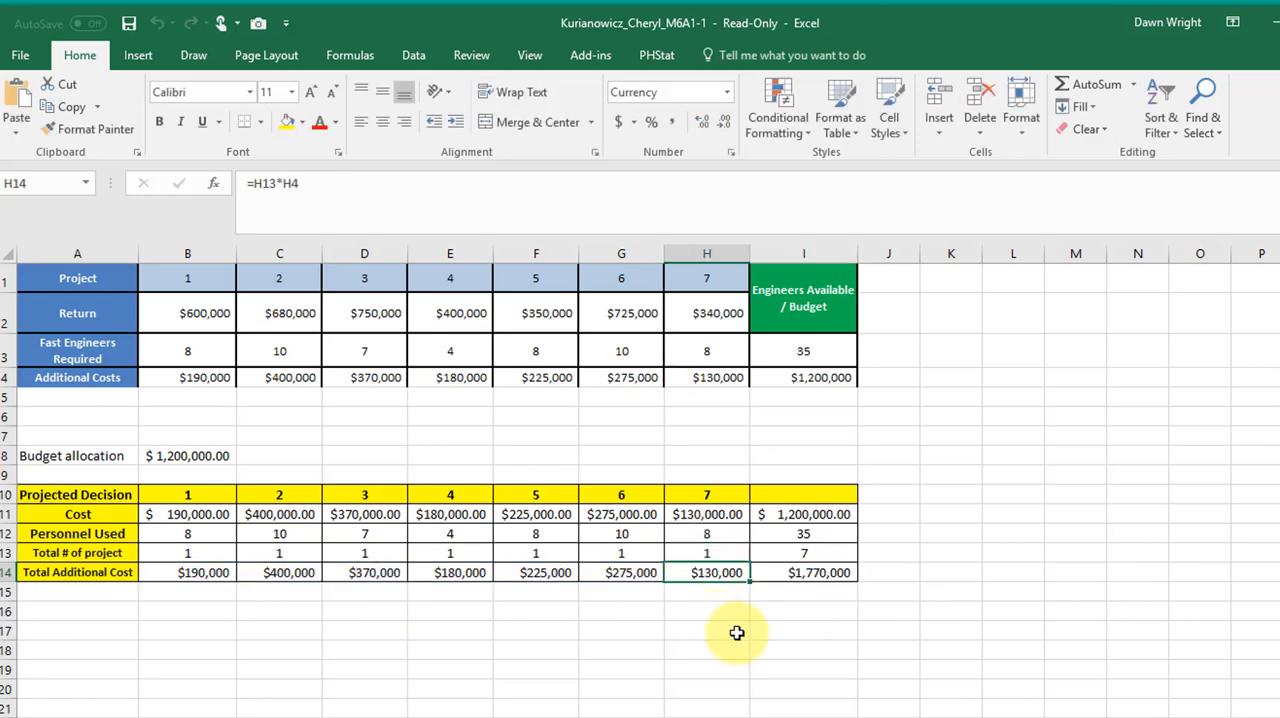
mouse_move(823, 575)
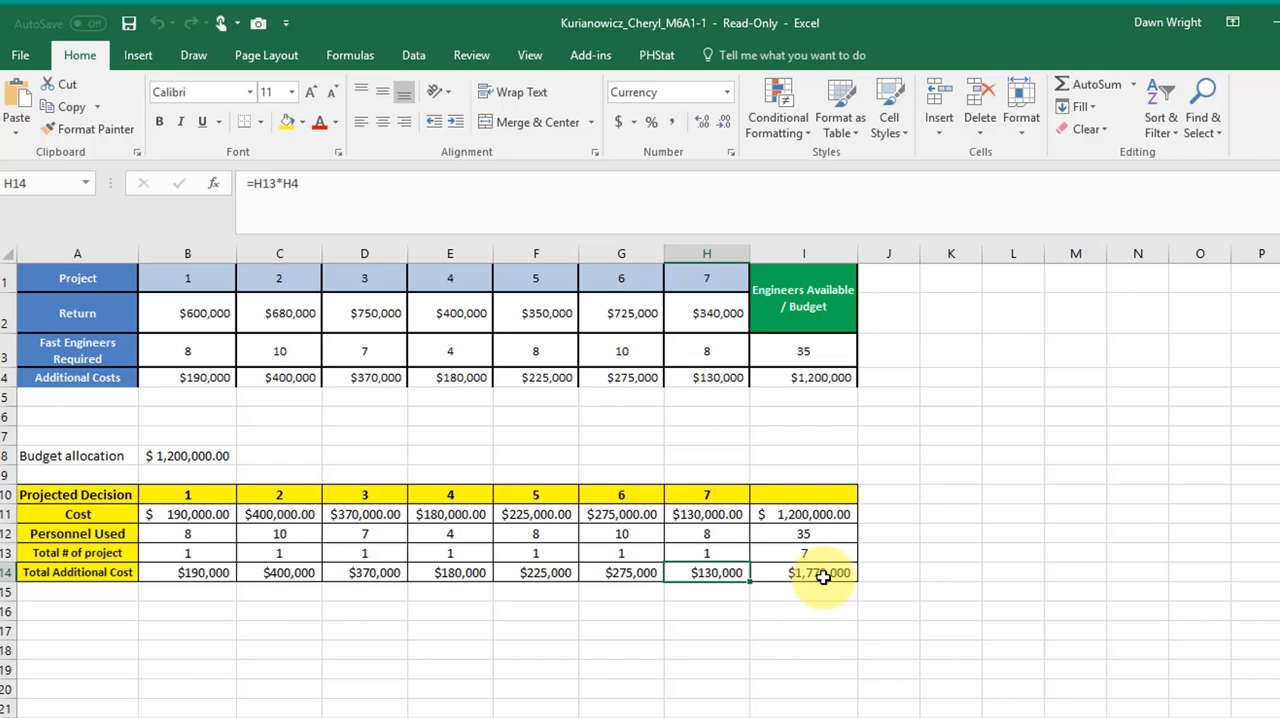
left_click(707, 553)
type("0")
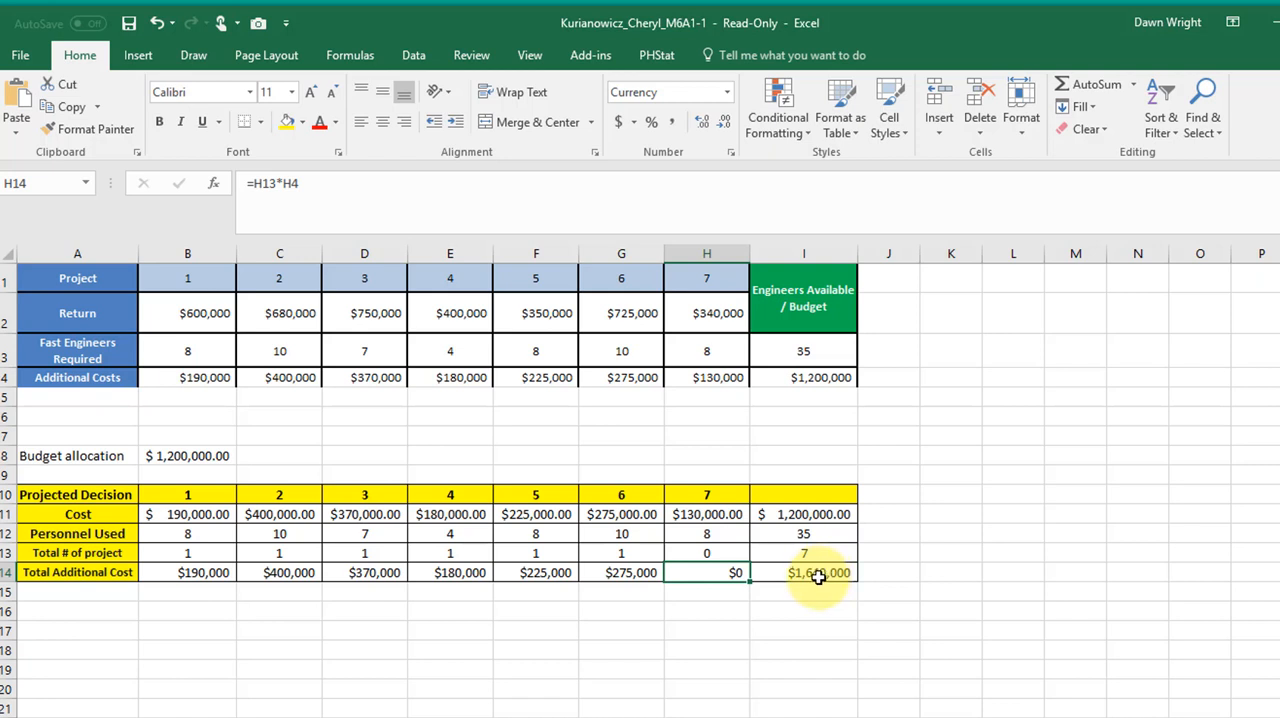
left_click(803, 533)
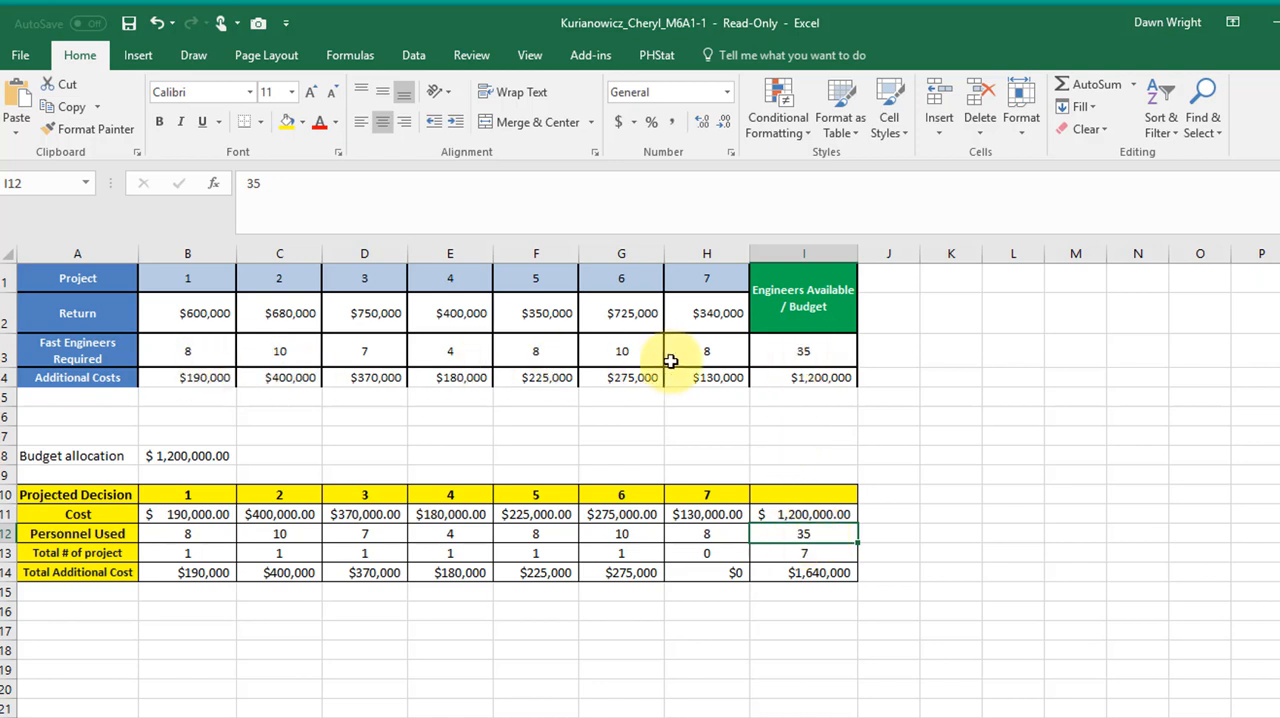
mouse_move(318, 357)
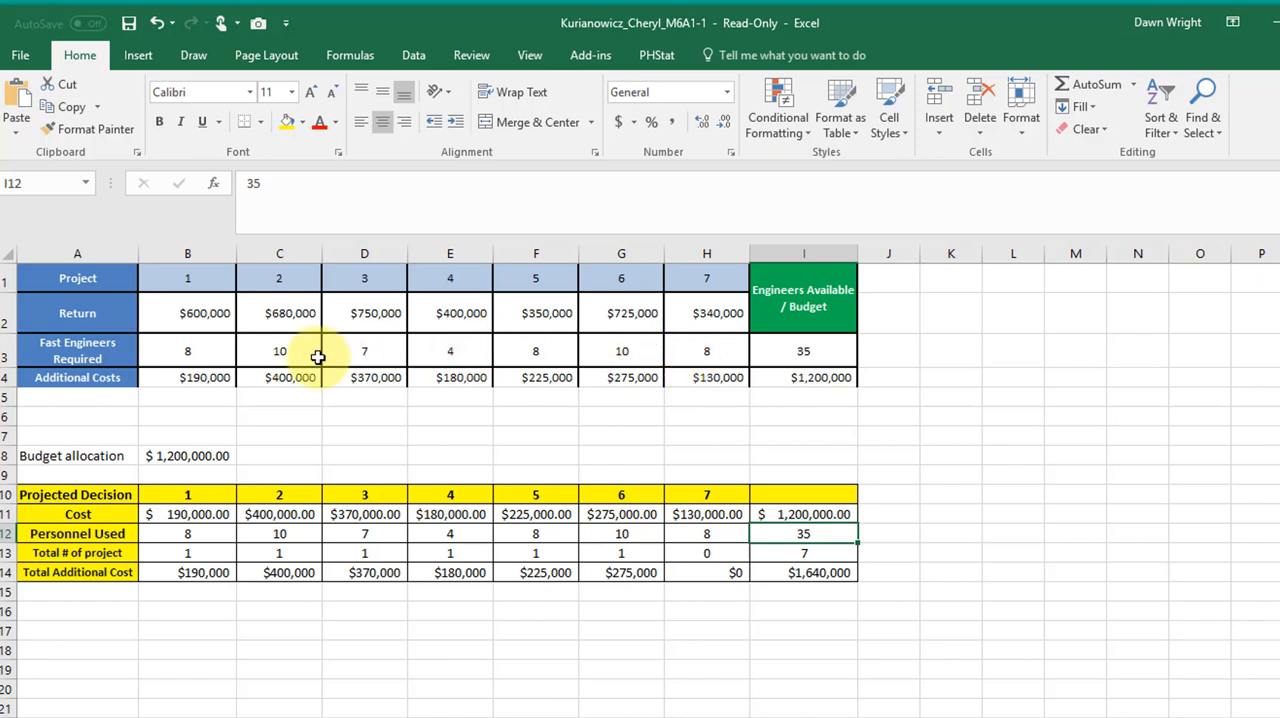
mouse_move(707, 355)
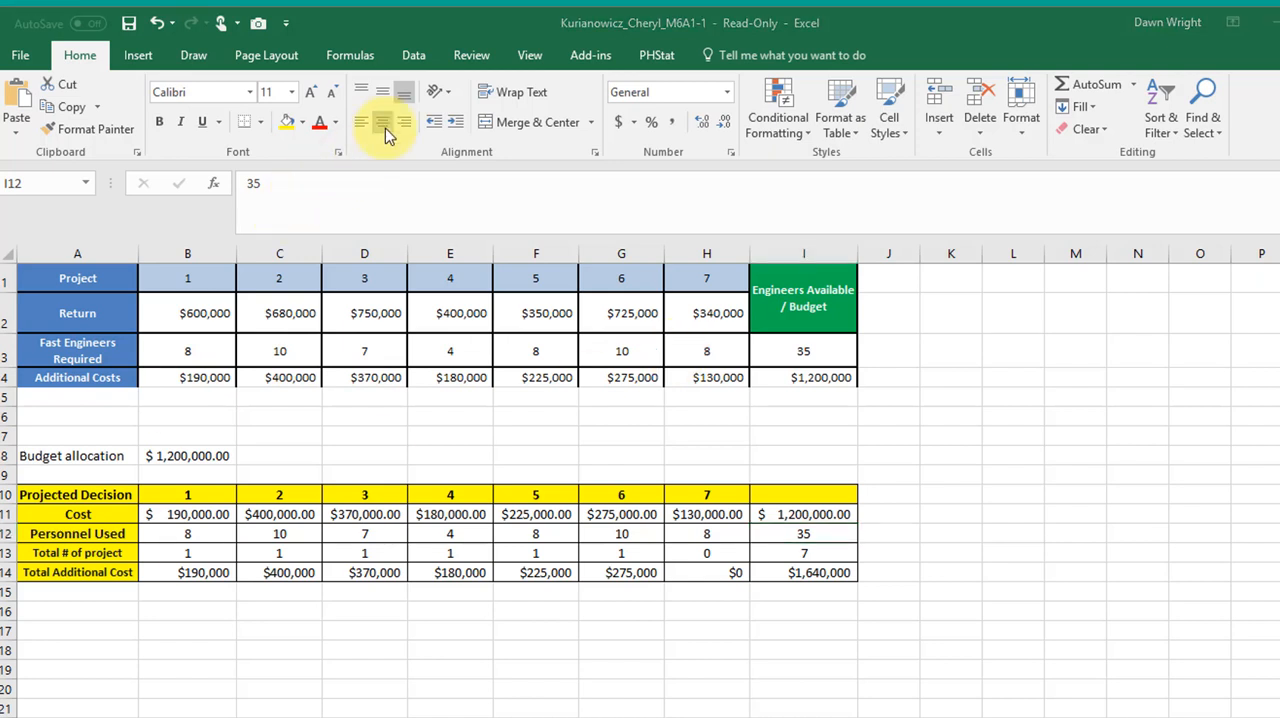
- Open Solver Parameters from the Data tab to review the I14 objective, B13:H13 variables and constraints
left_click(413, 55)
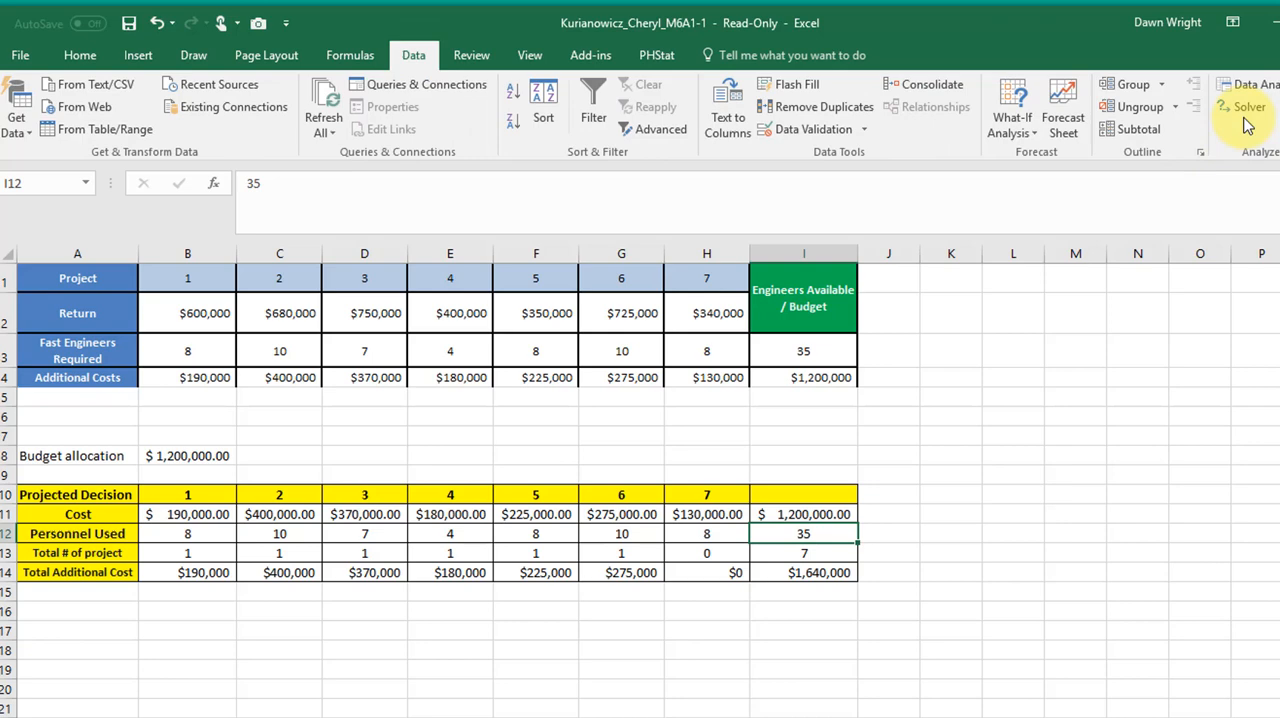
left_click(1248, 107)
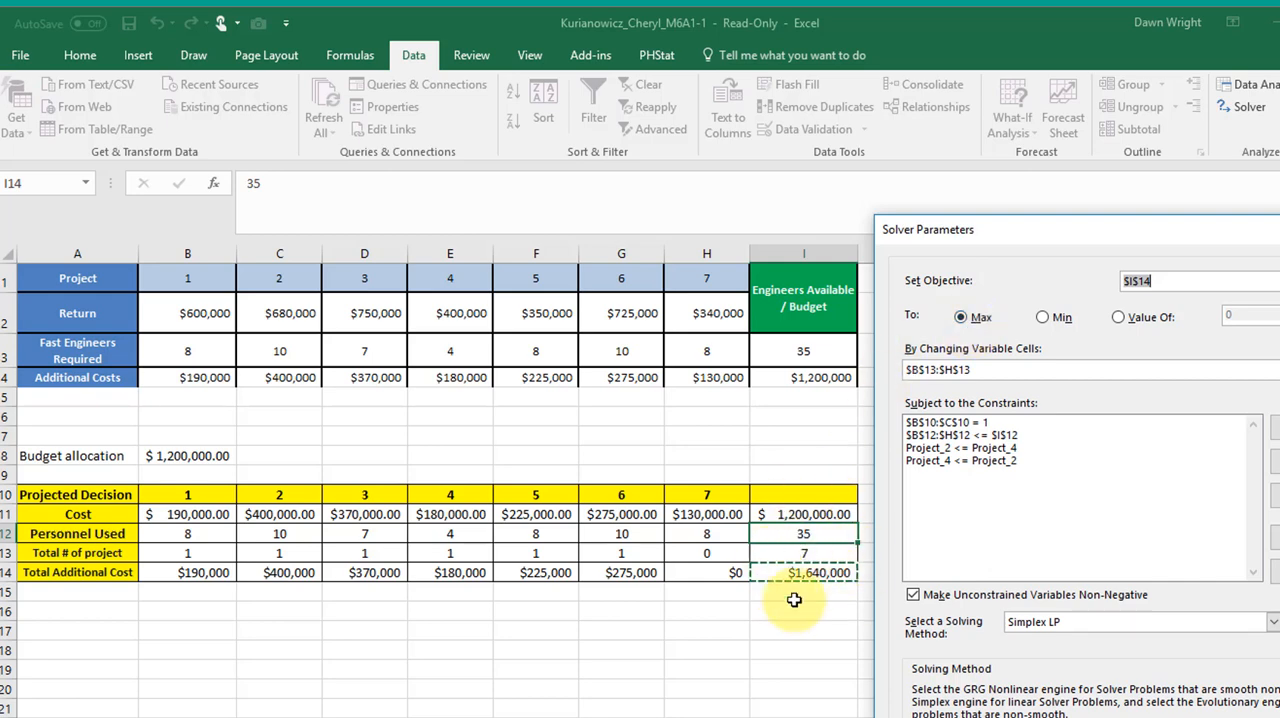
mouse_move(780, 588)
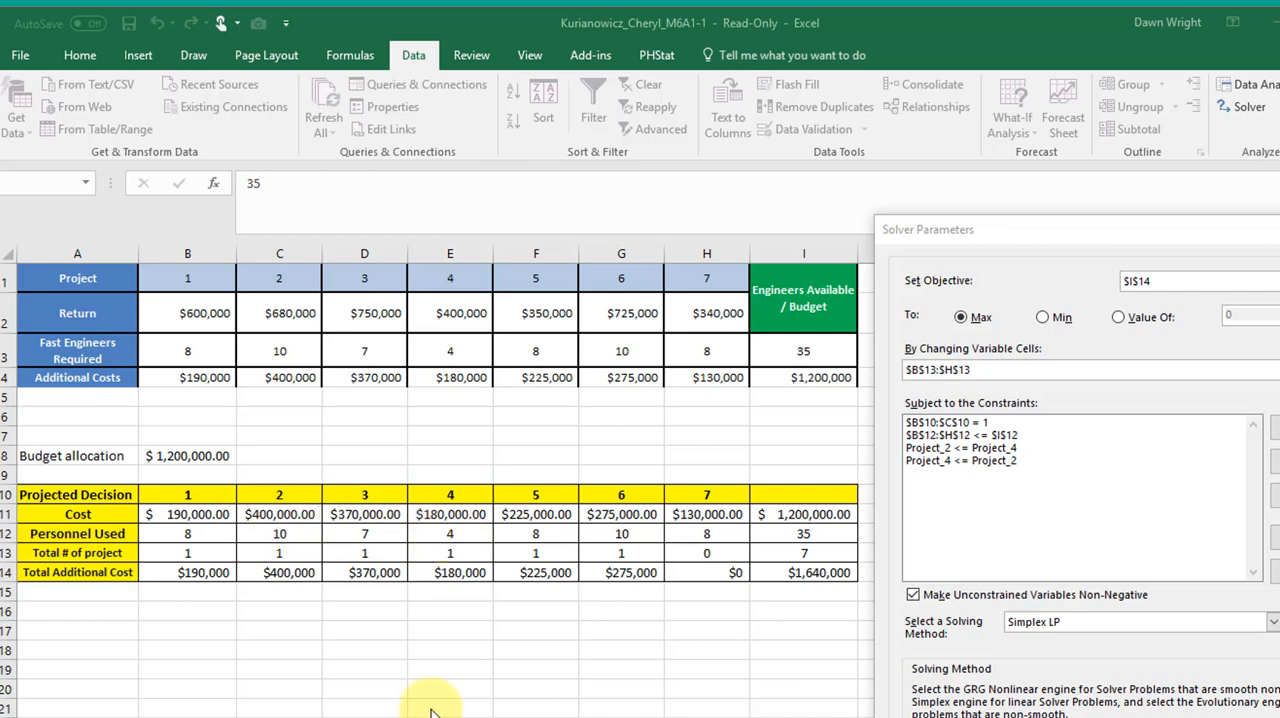
mouse_move(502, 672)
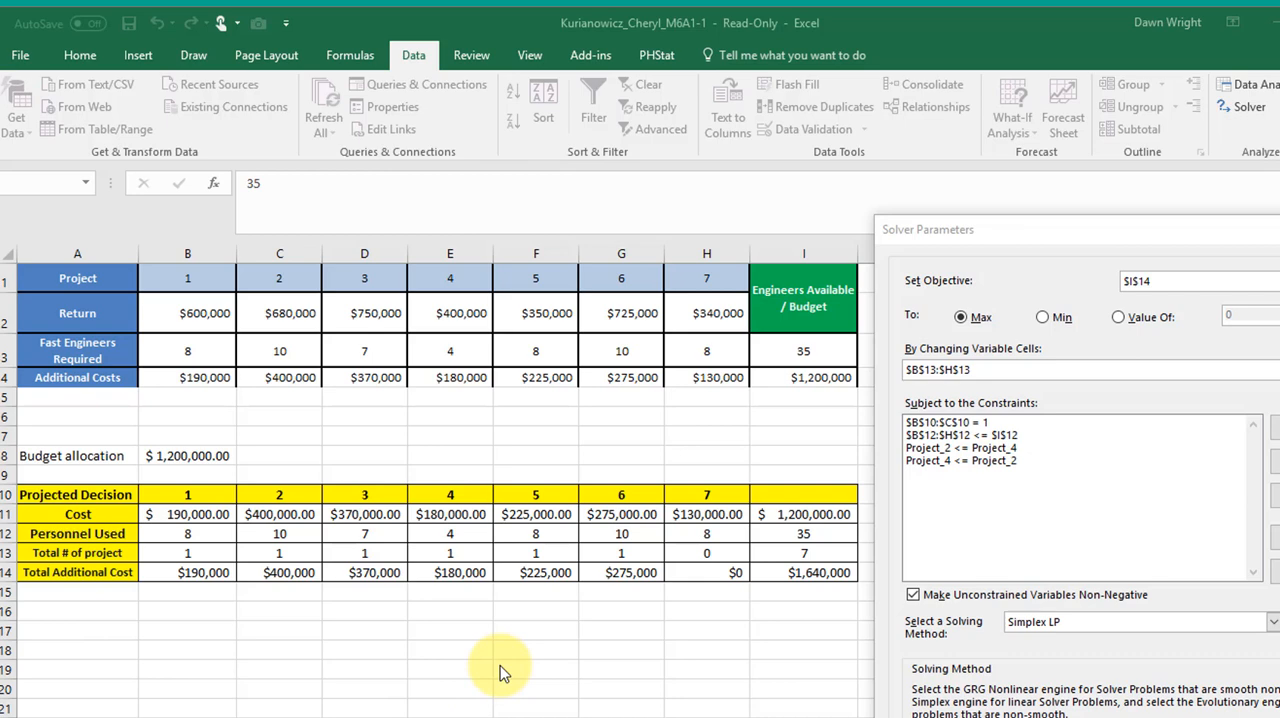
mouse_move(490, 668)
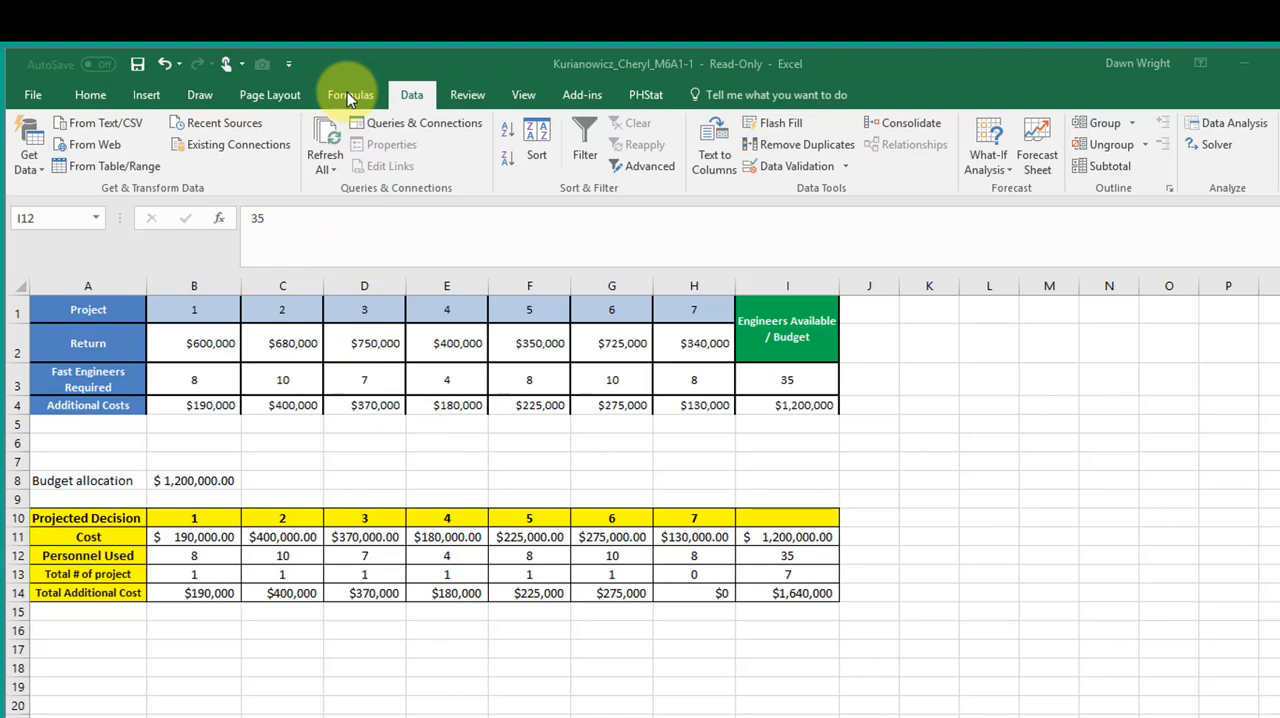
- Define the workbook name Decision_Var referring to $B$13:$H$13
left_click(350, 94)
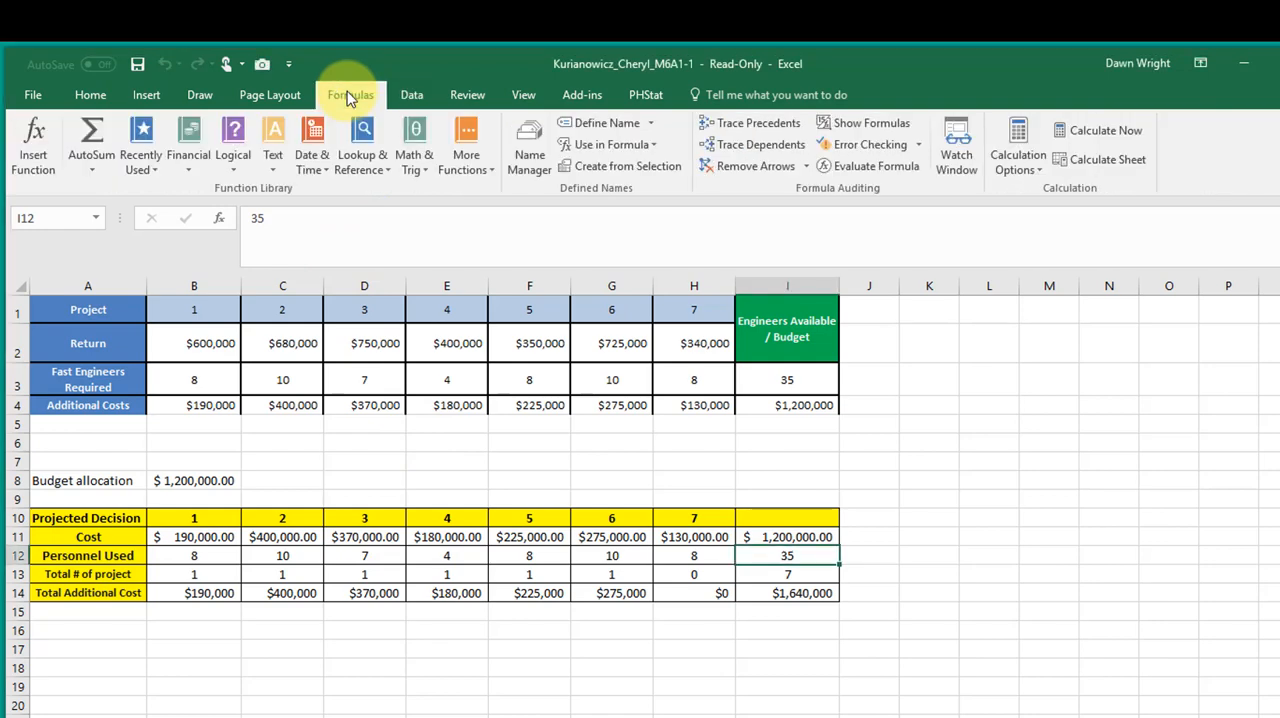
left_click(605, 122)
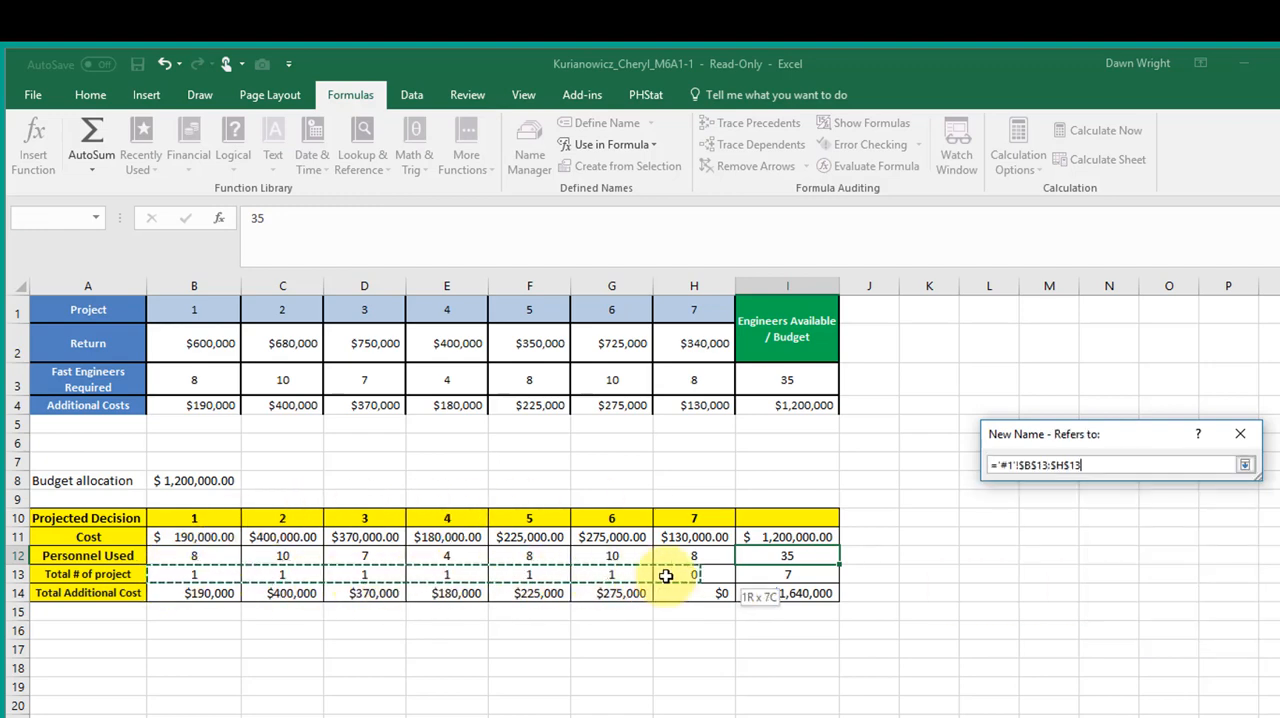
left_click(1244, 464)
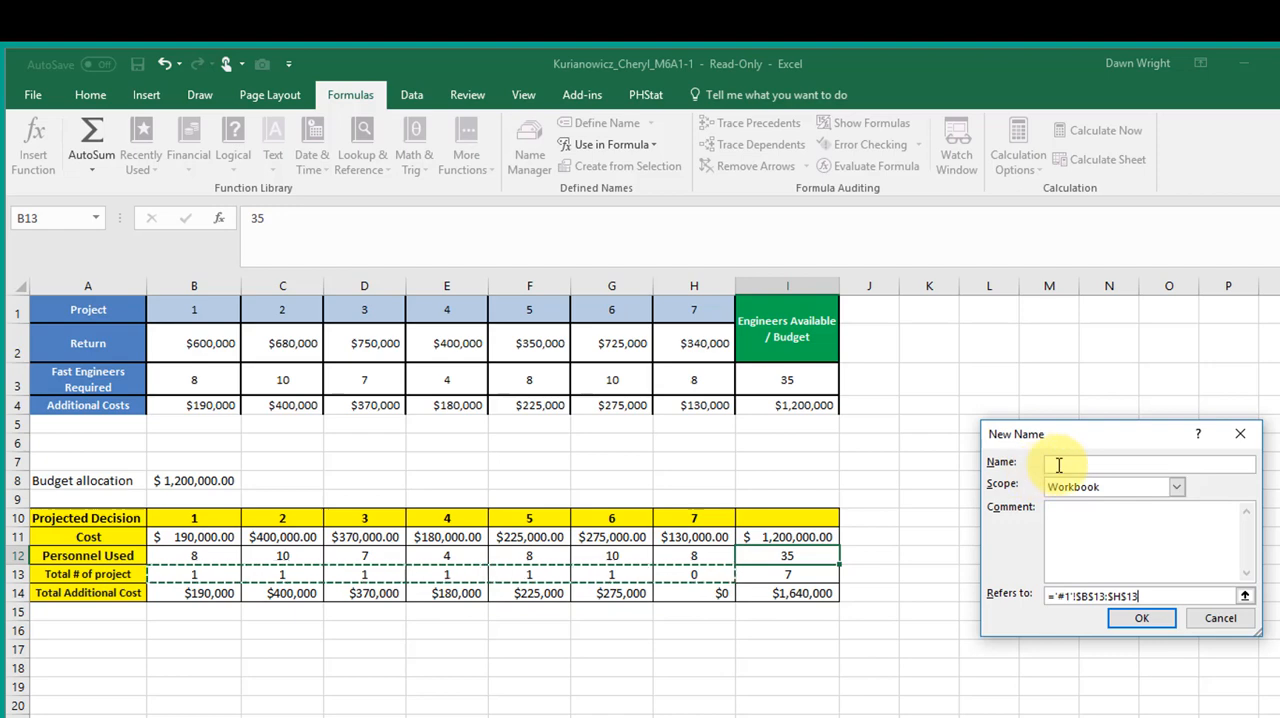
left_click(786, 555)
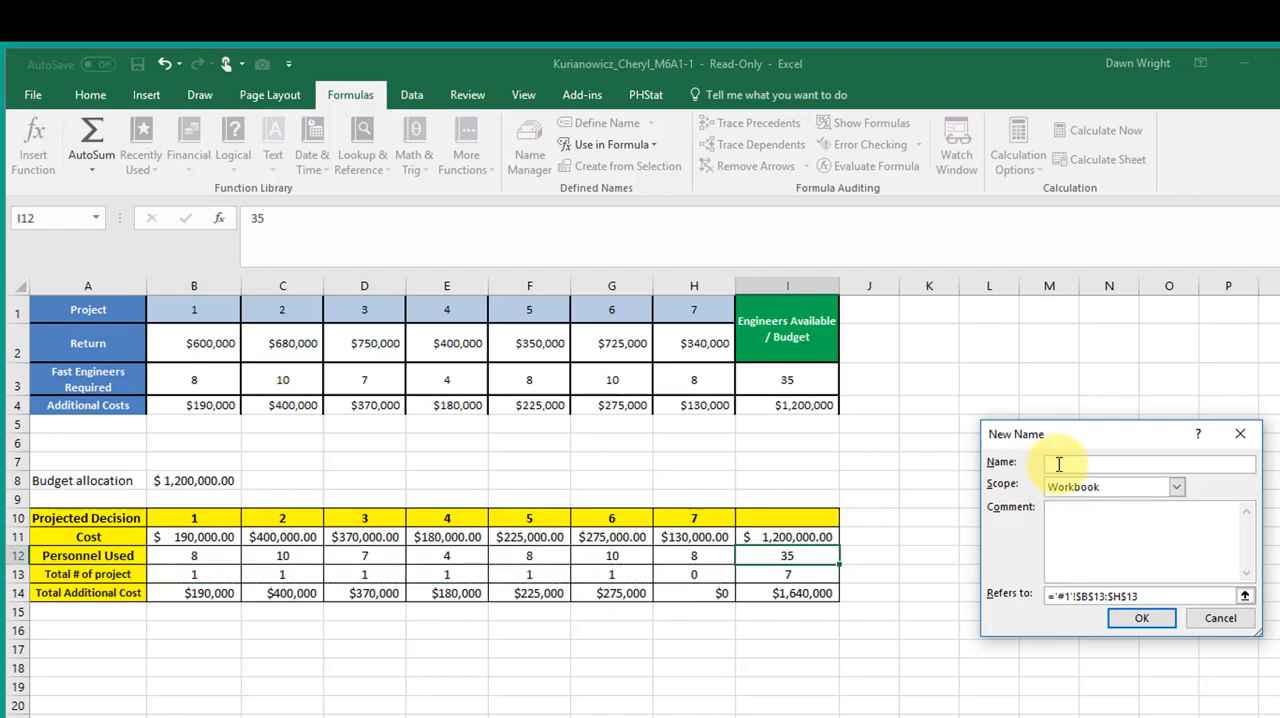
type("Decision_Var")
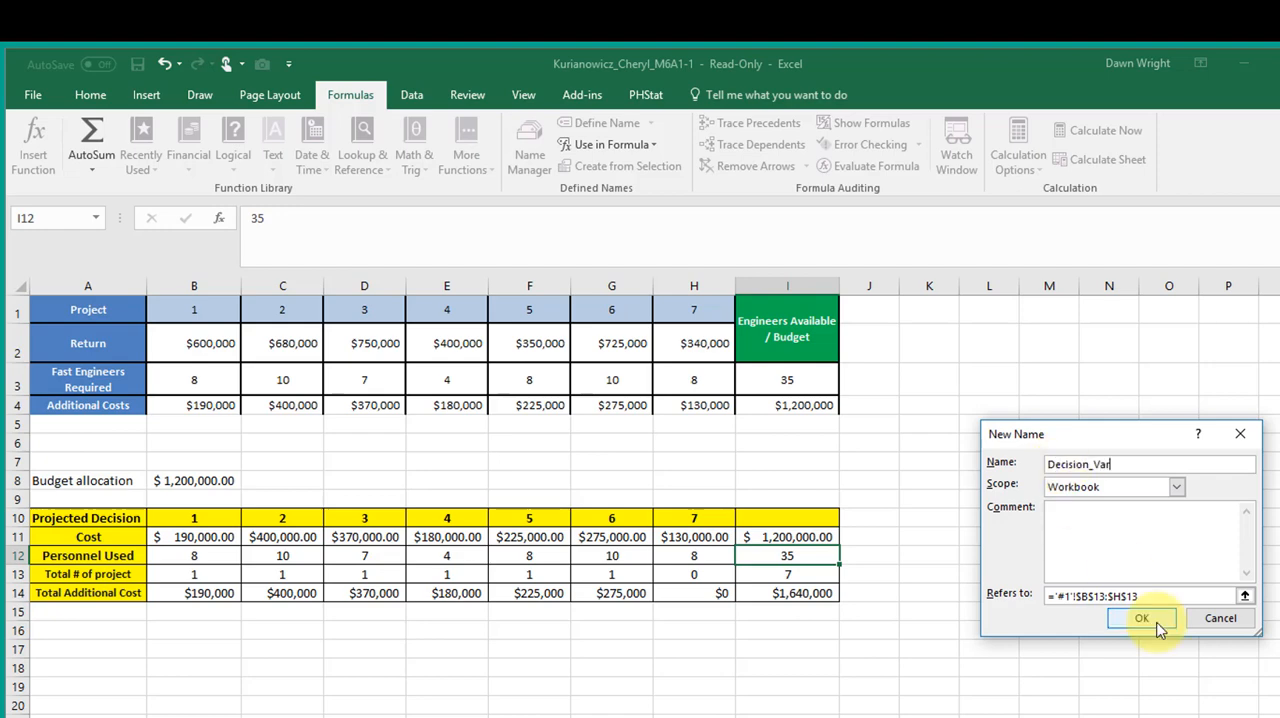
left_click(1142, 618)
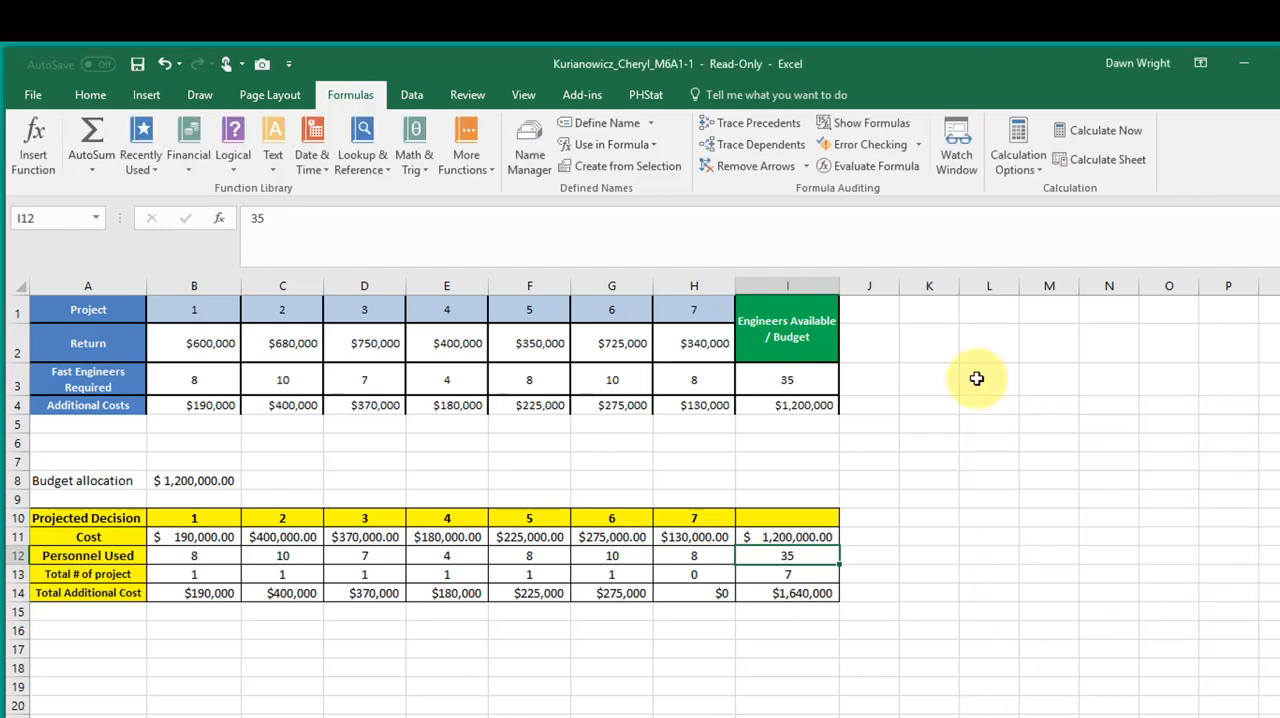
left_click(411, 94)
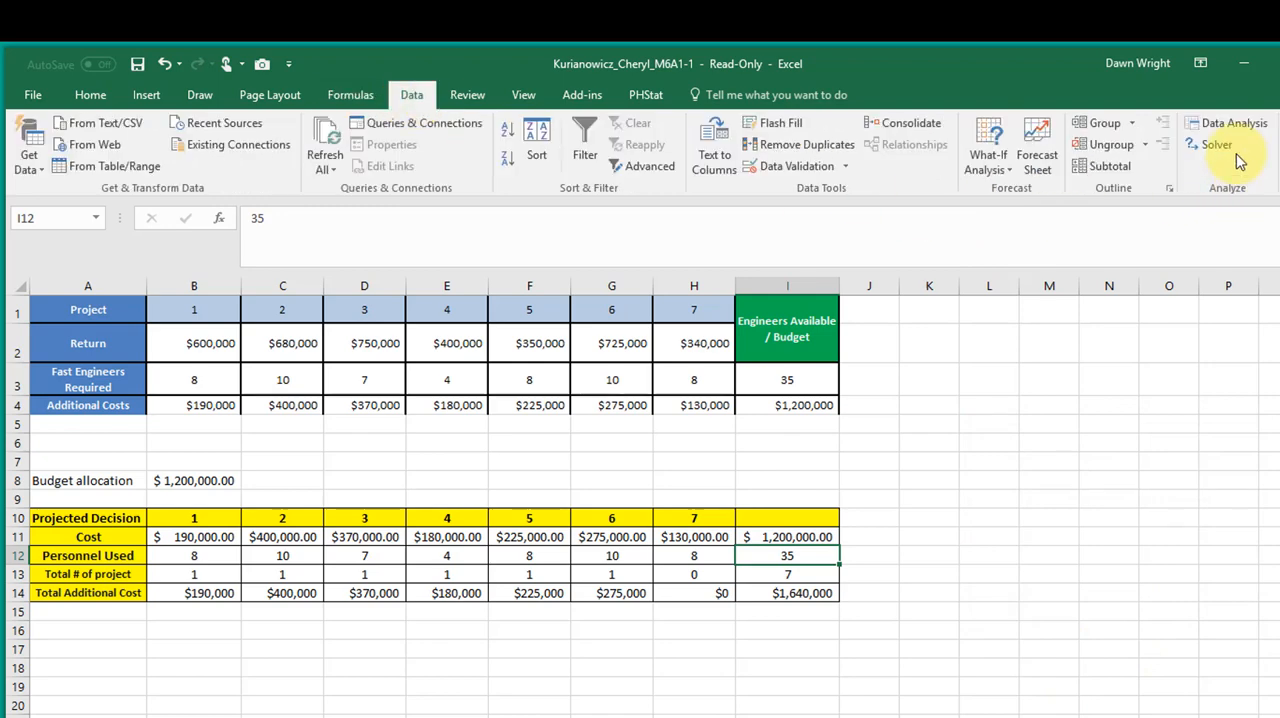
left_click(1216, 144)
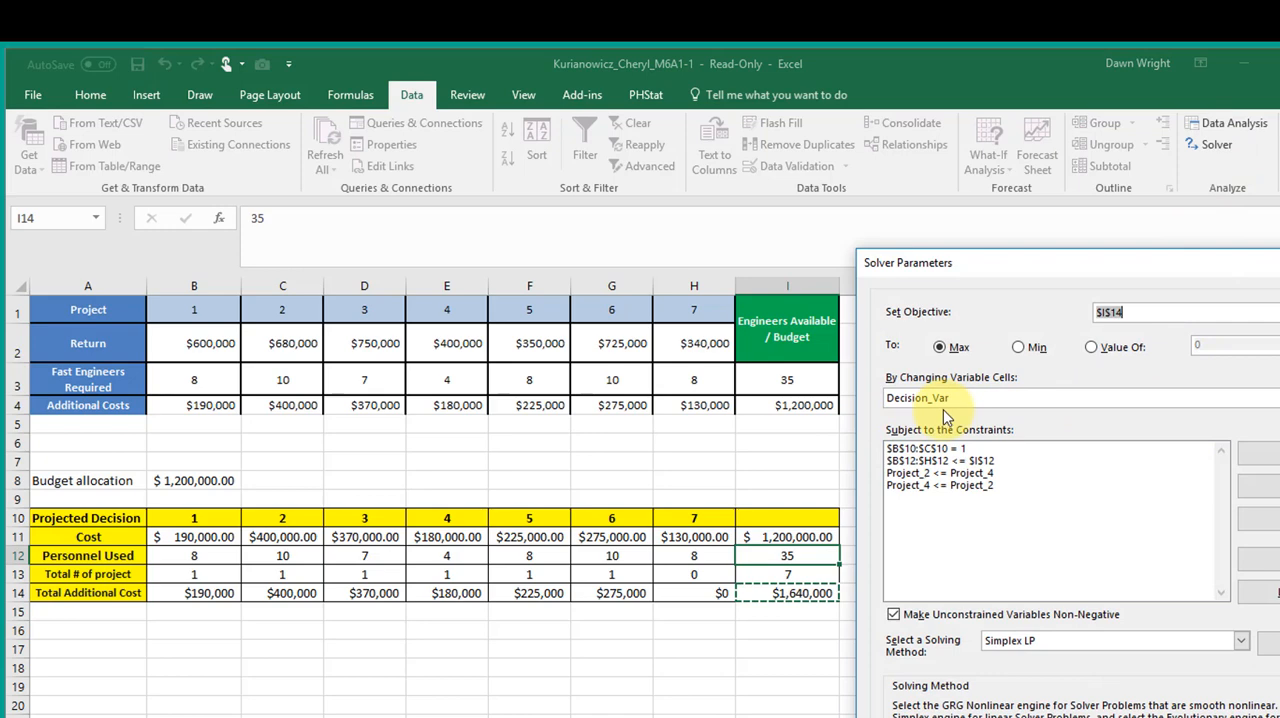
mouse_move(945, 418)
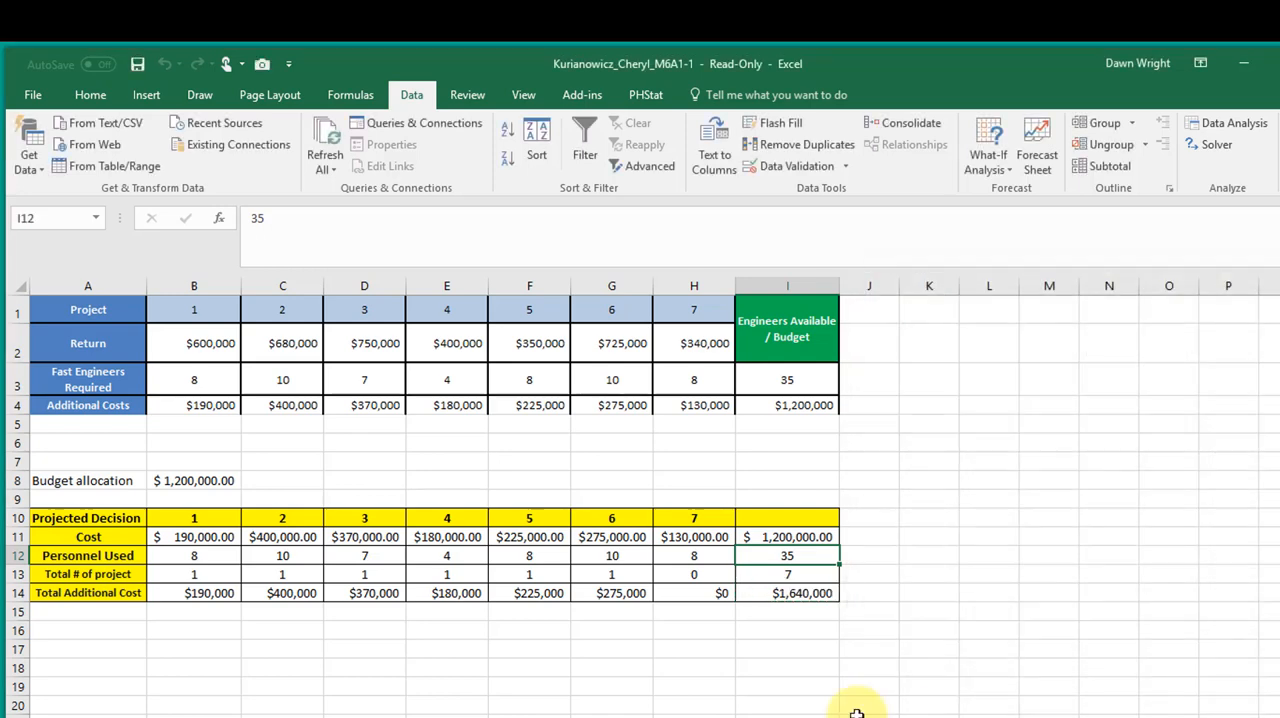
mouse_move(886, 703)
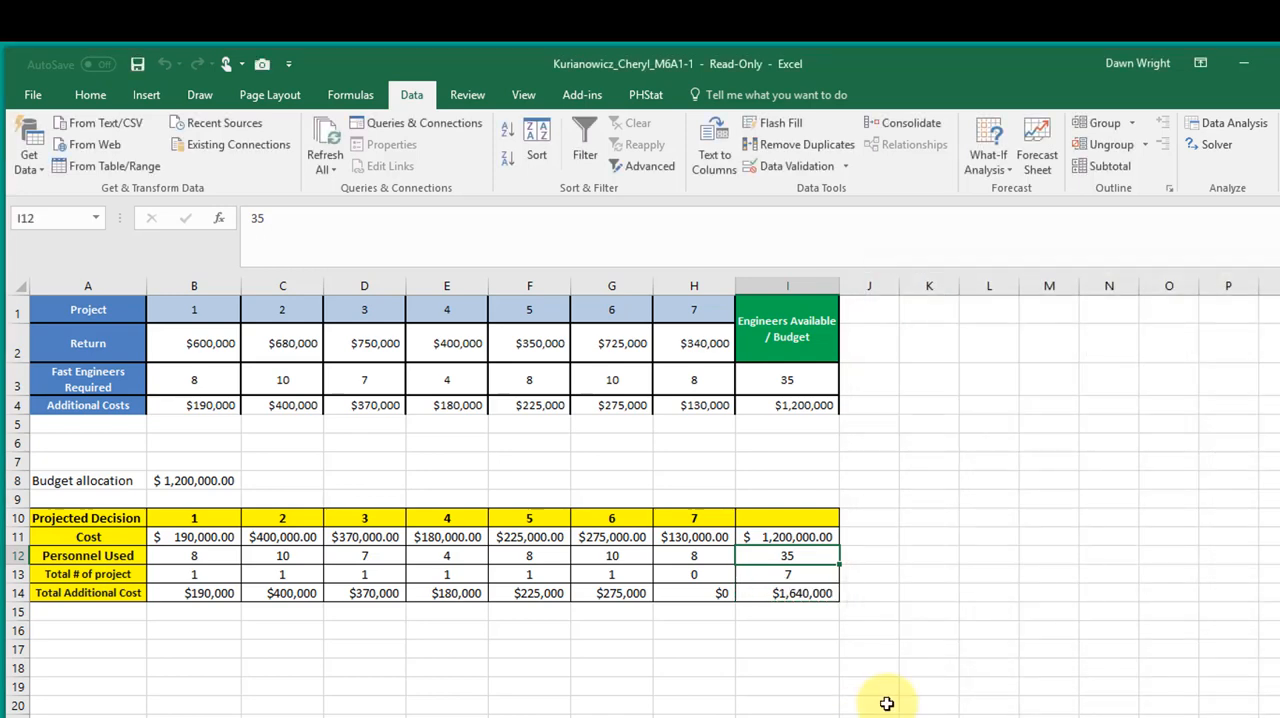
left_click(787, 593)
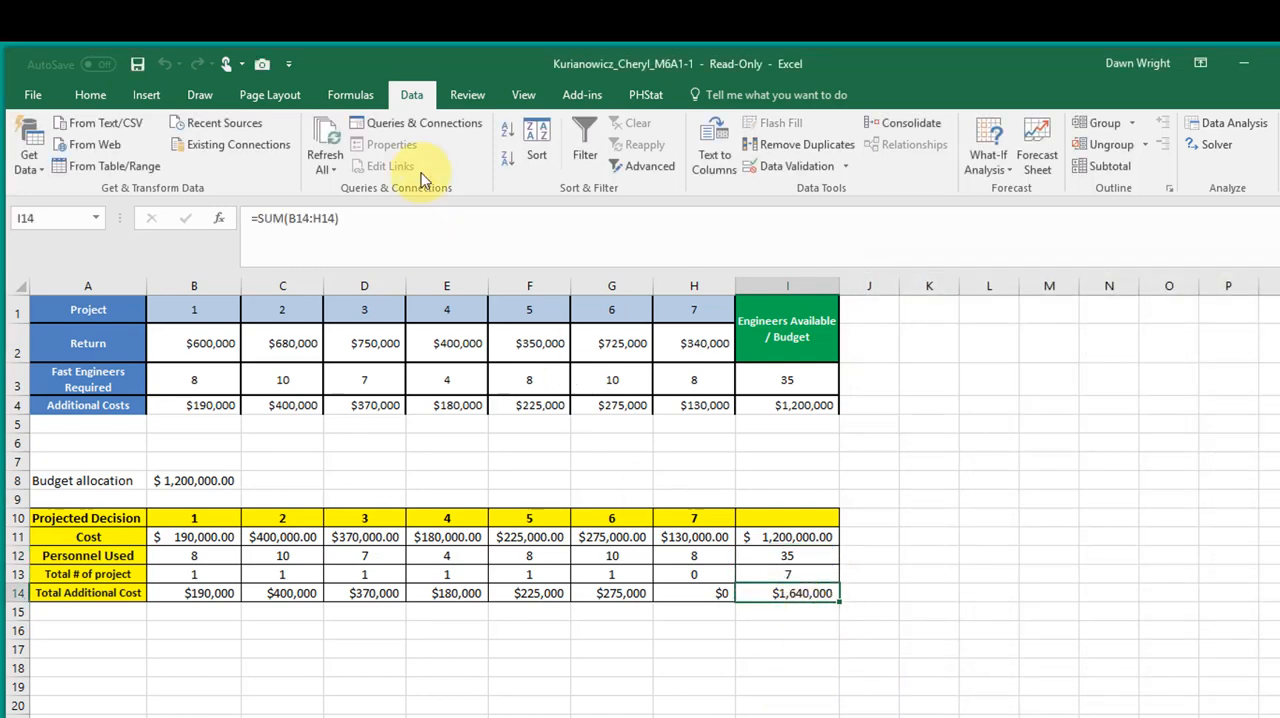
- Define the name Add_Cost for the Total Additional Cost cell I14
left_click(350, 94)
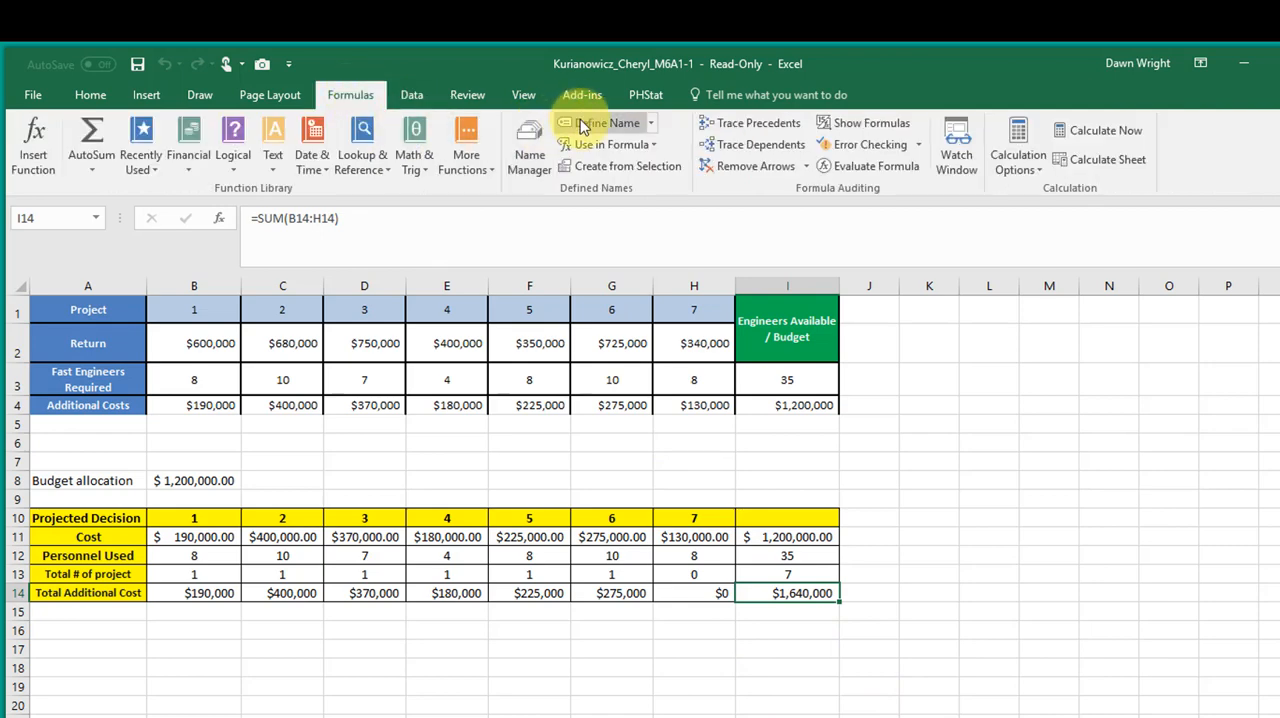
left_click(607, 122)
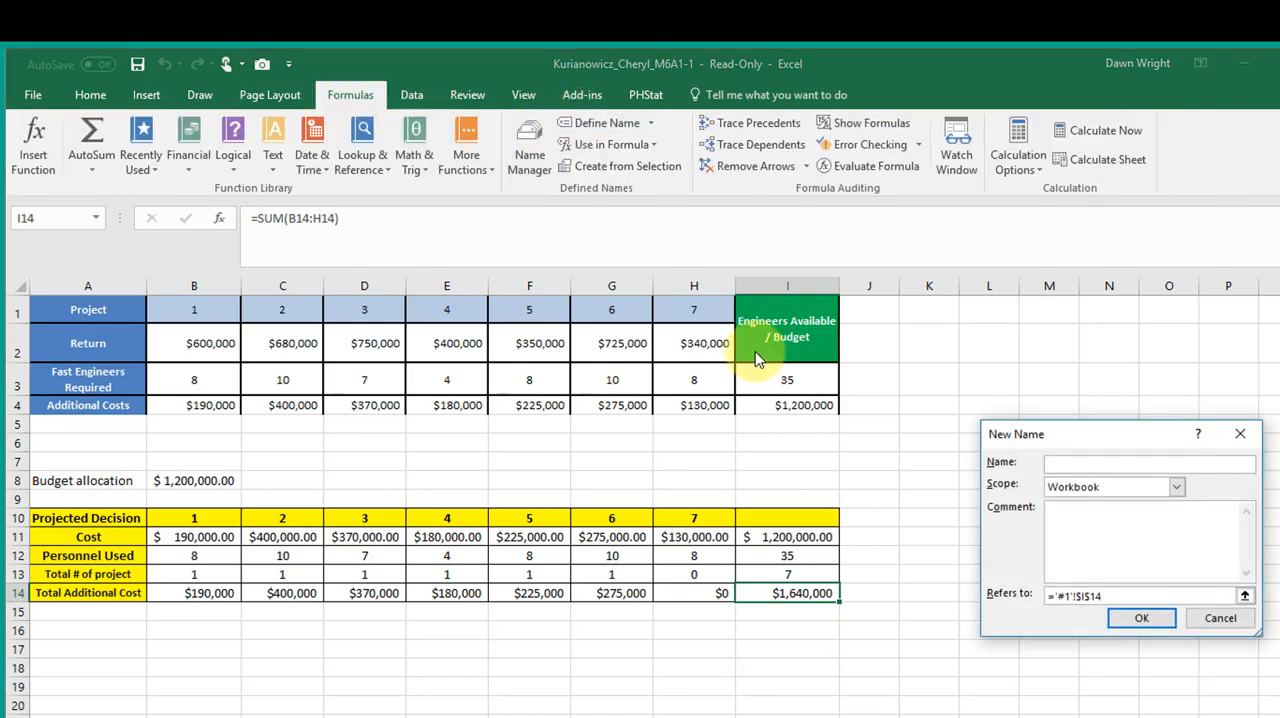
type("Add_Cost")
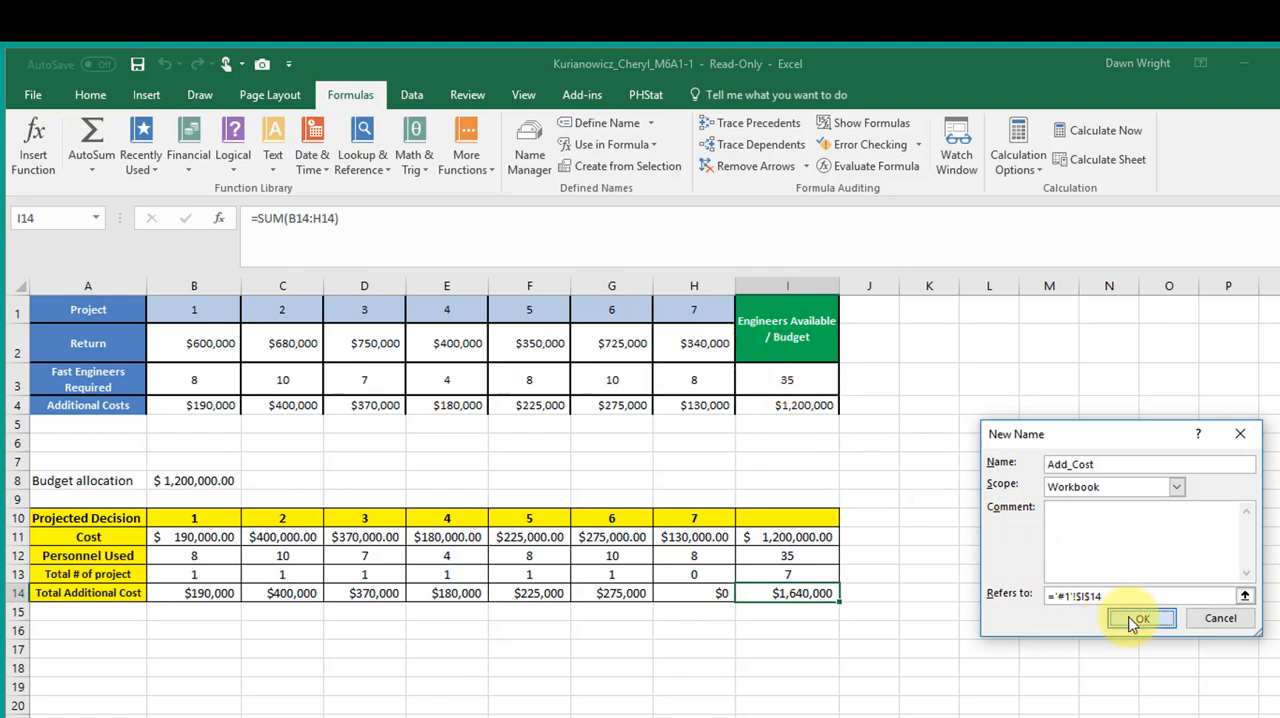
left_click(1139, 618)
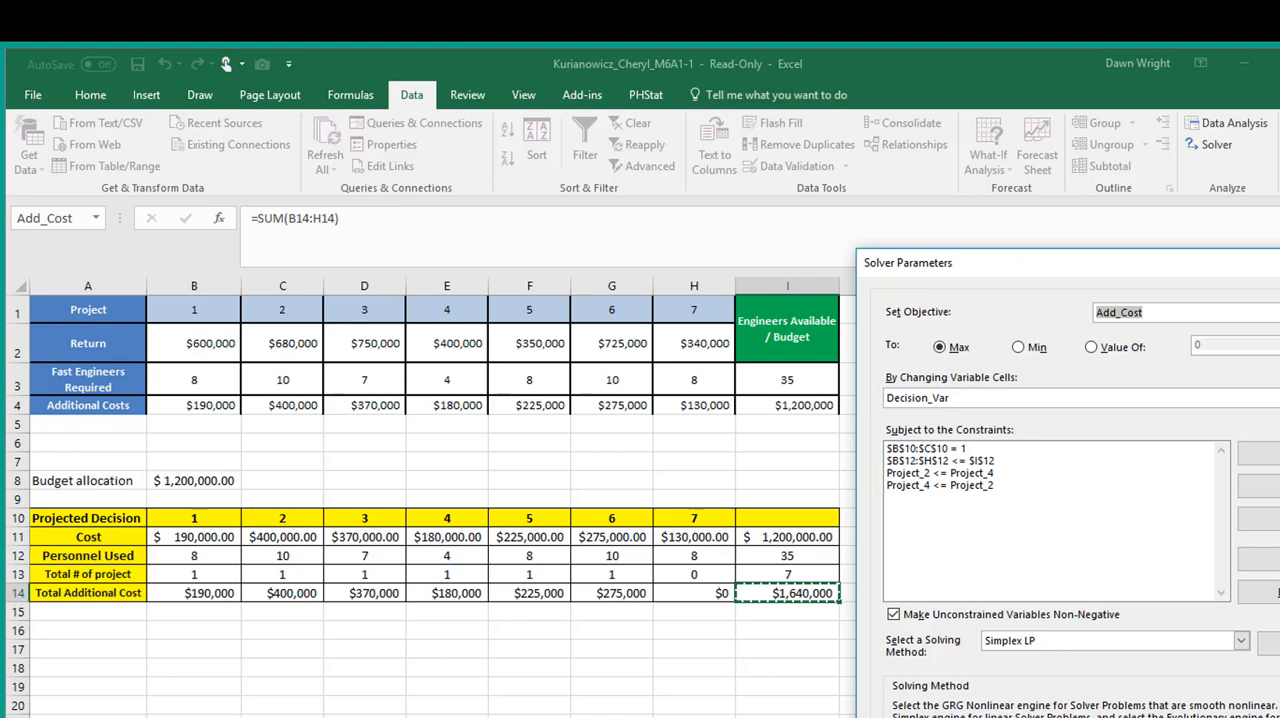
- Dismiss the Solver Parameters dialog and switch to the Formulas tab
left_click(1140, 312)
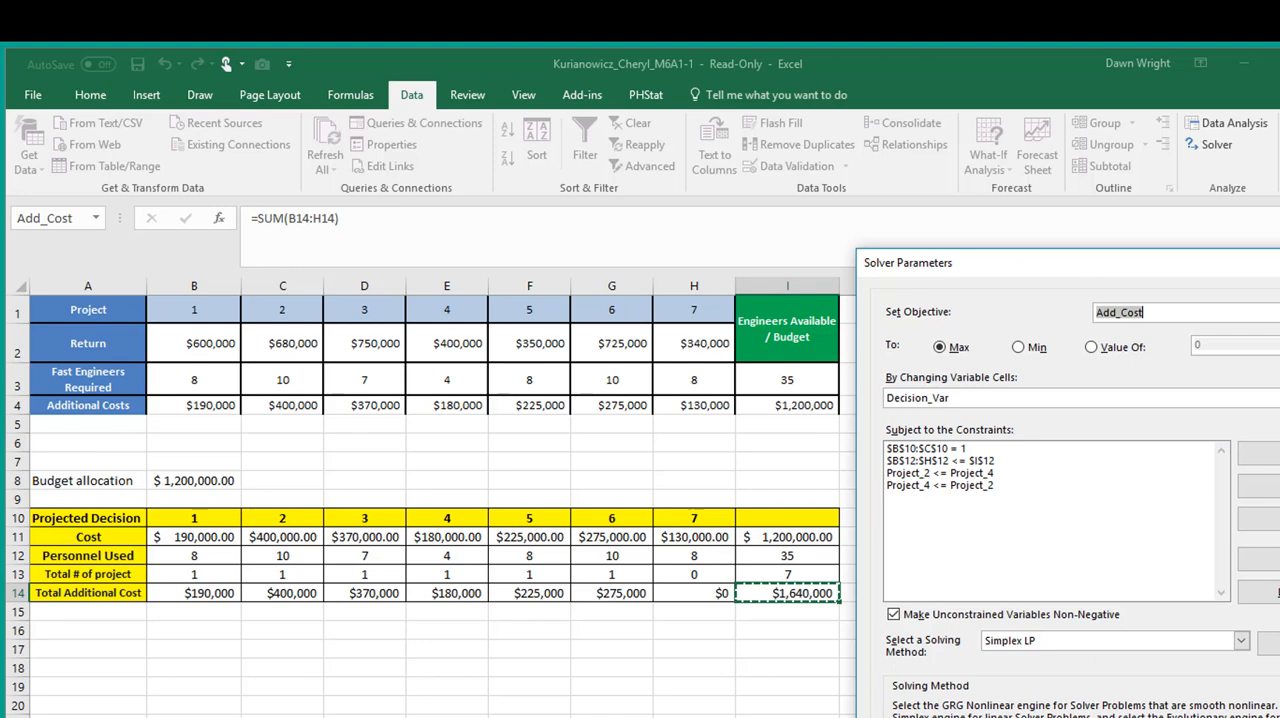
left_click(350, 94)
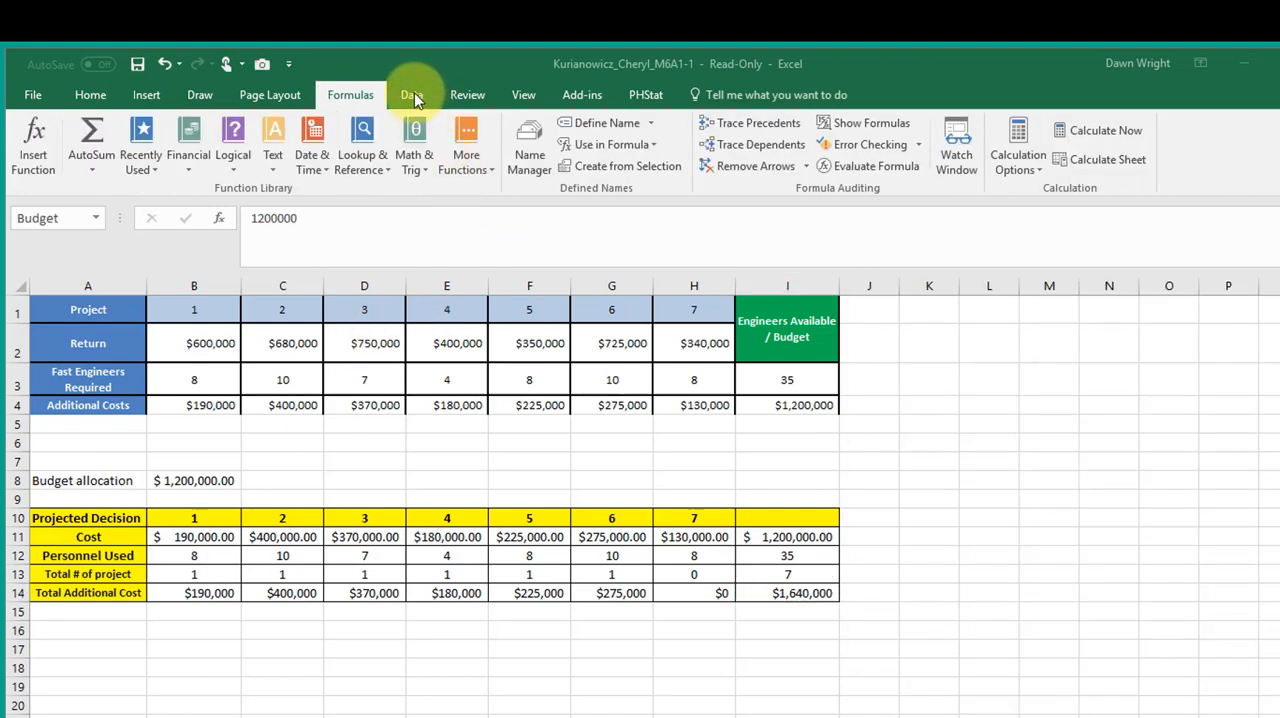
left_click(1216, 144)
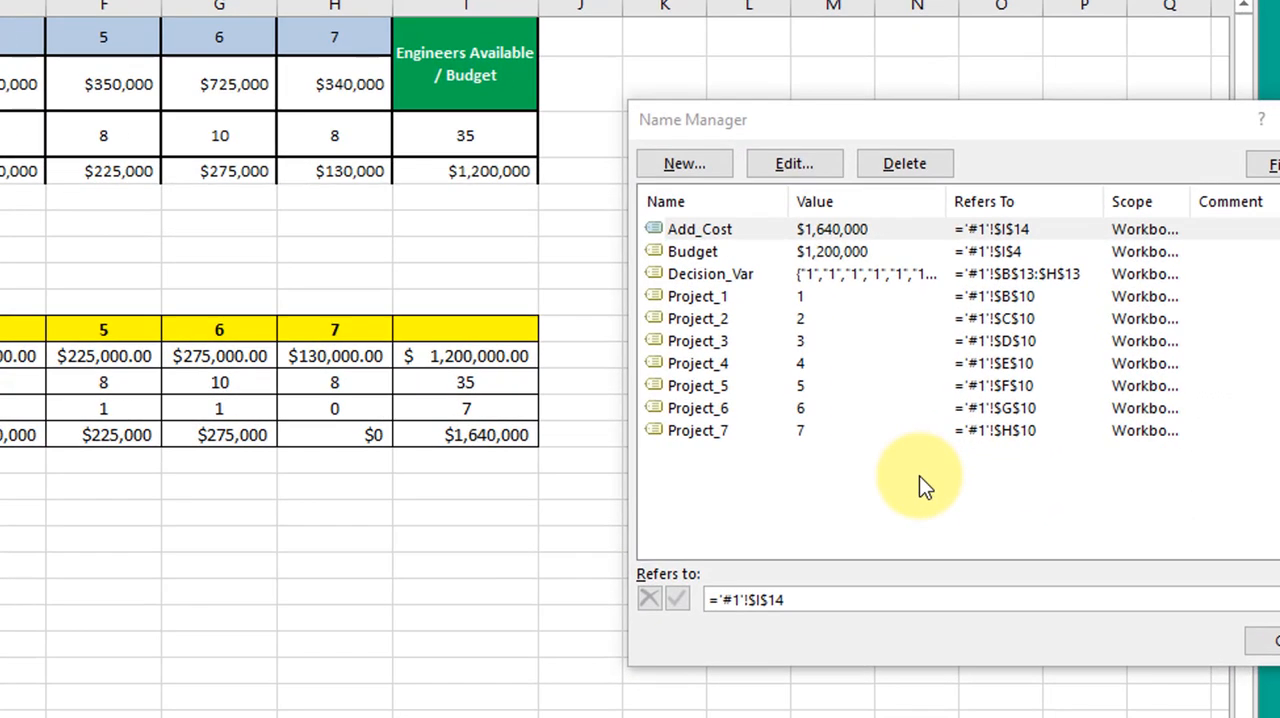
mouse_move(880, 528)
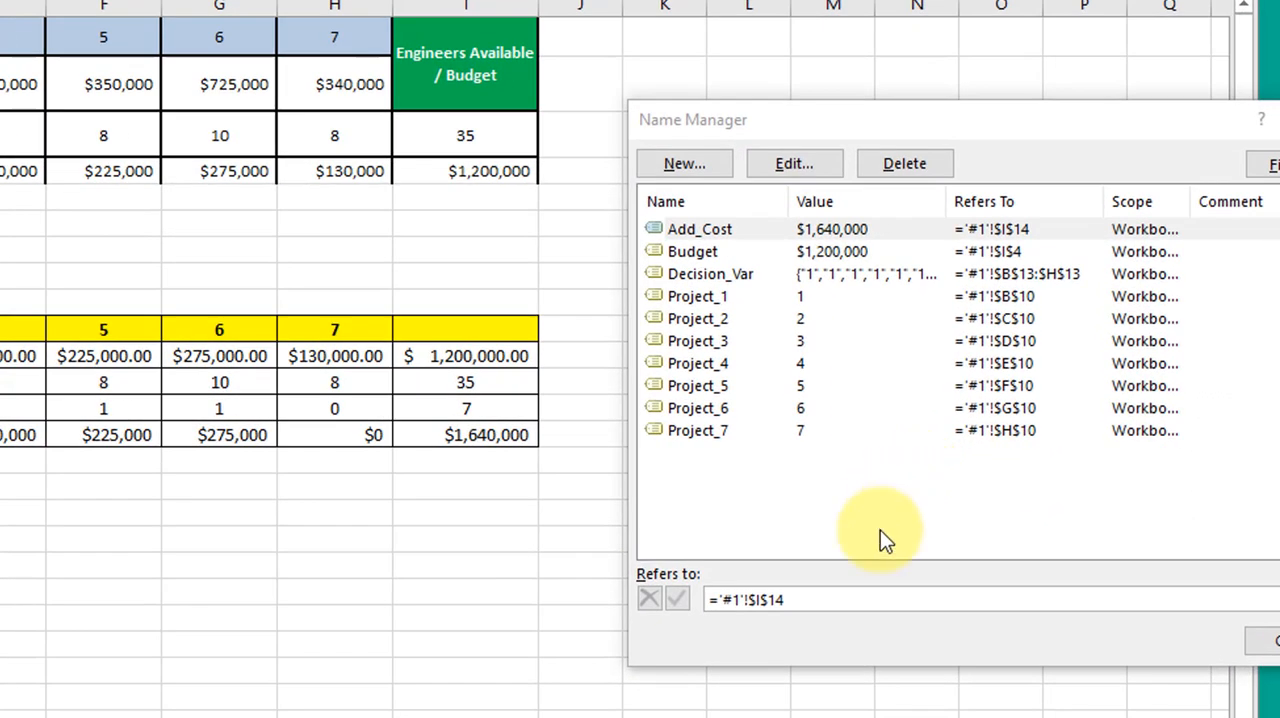
mouse_move(725, 305)
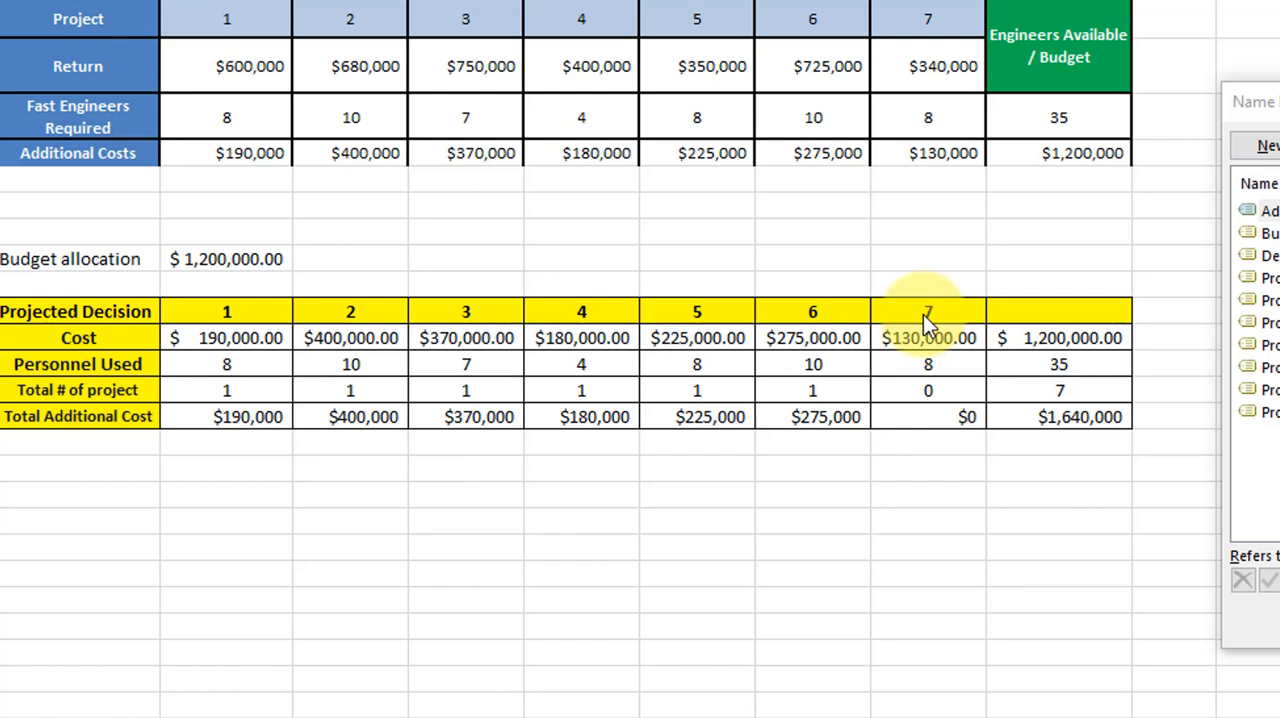
mouse_move(290, 310)
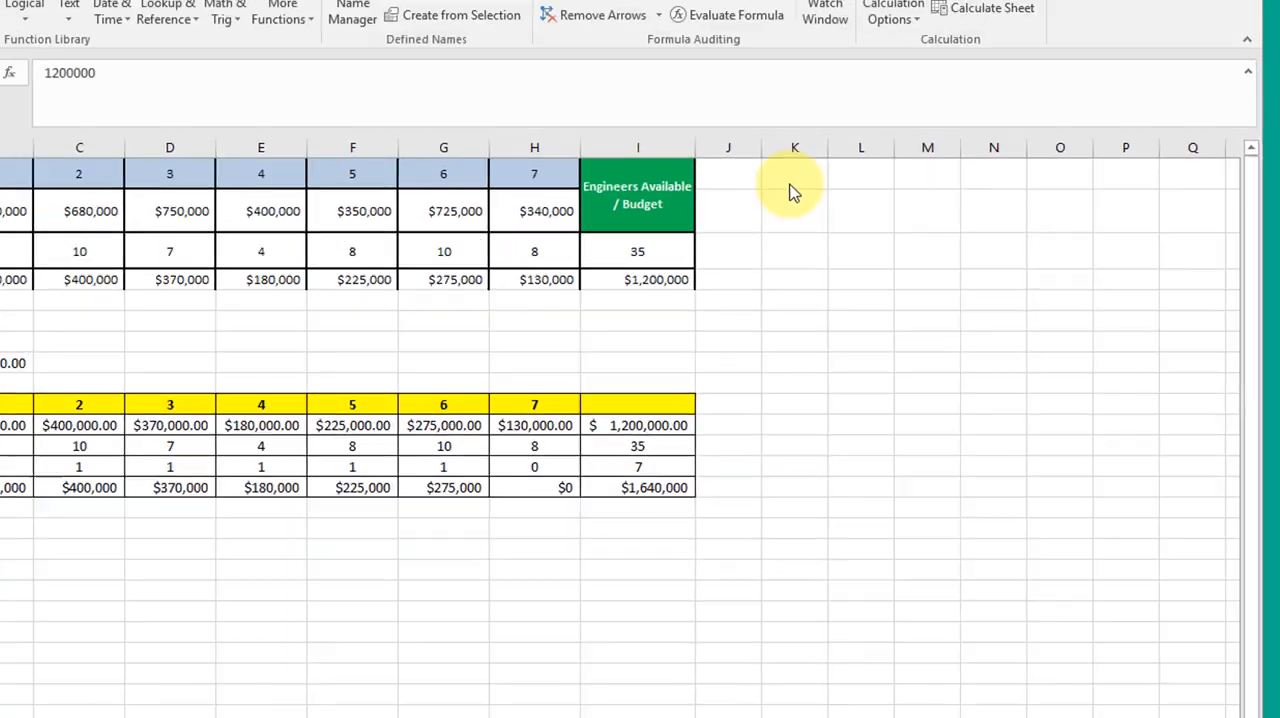
- Open Solver, add a constraint on $B$13:$H$13, and open its relation dropdown
left_click(356, 34)
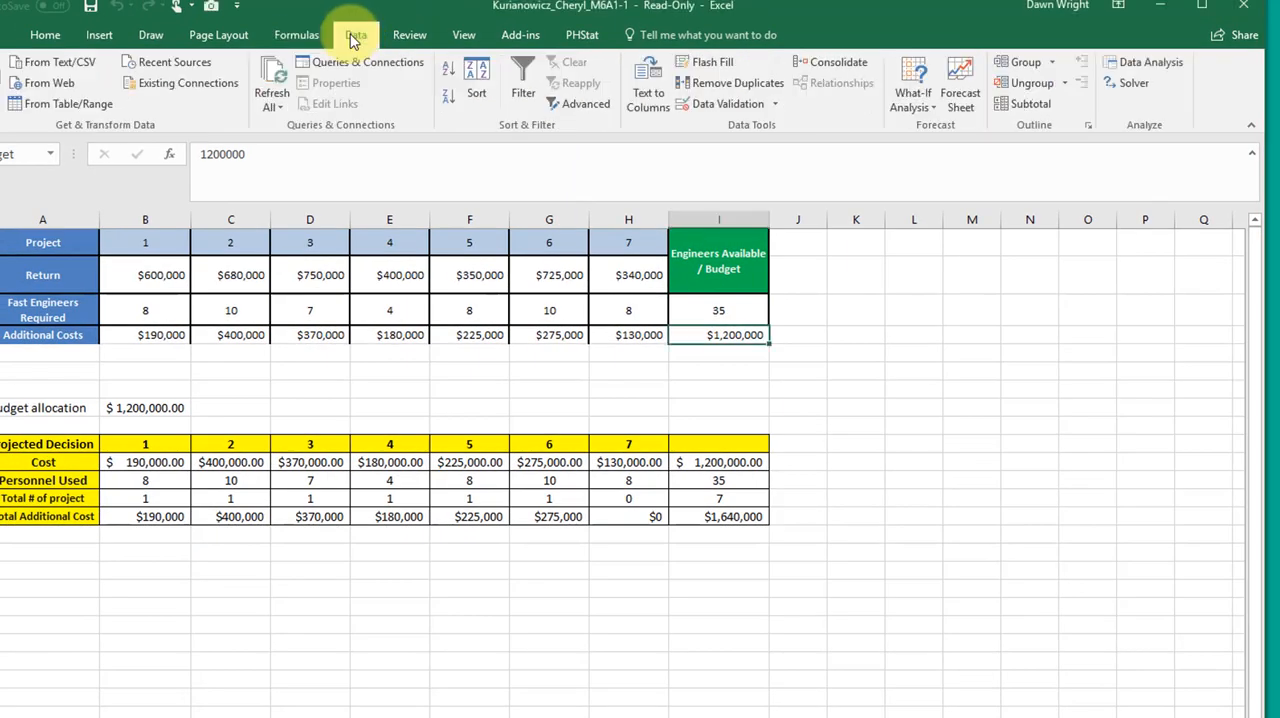
left_click(1134, 82)
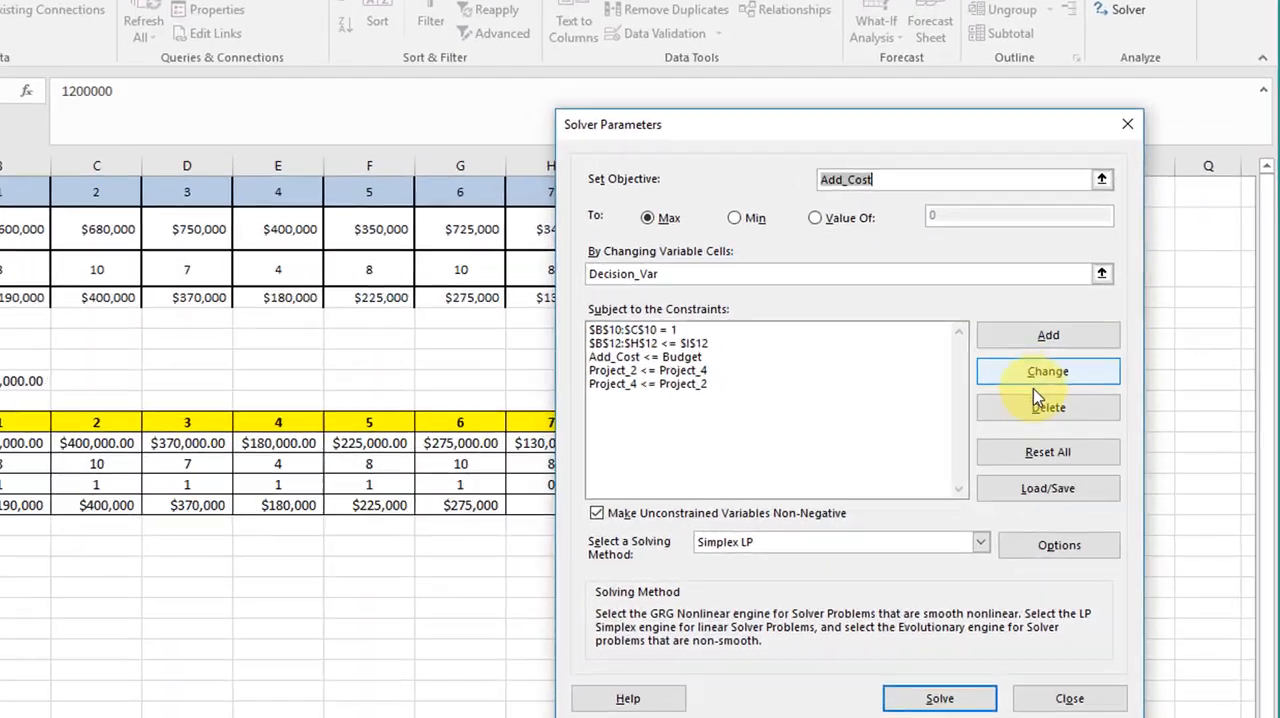
left_click(1048, 335)
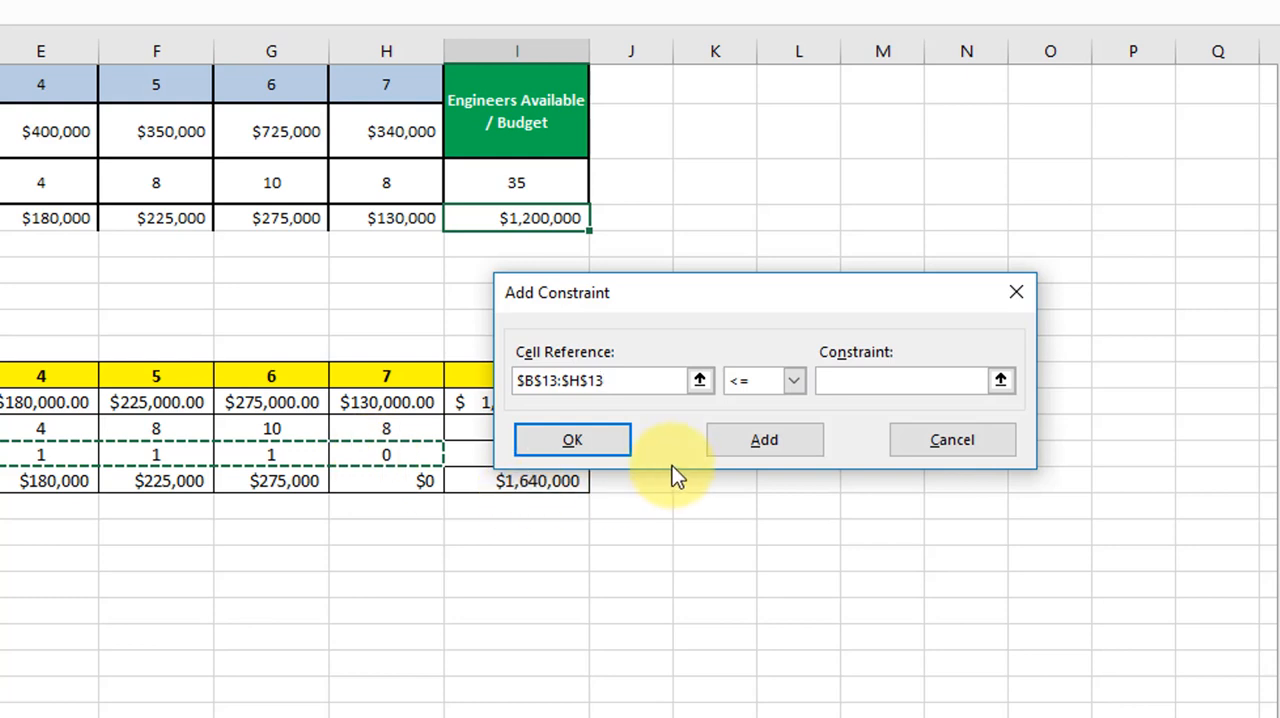
left_click(792, 380)
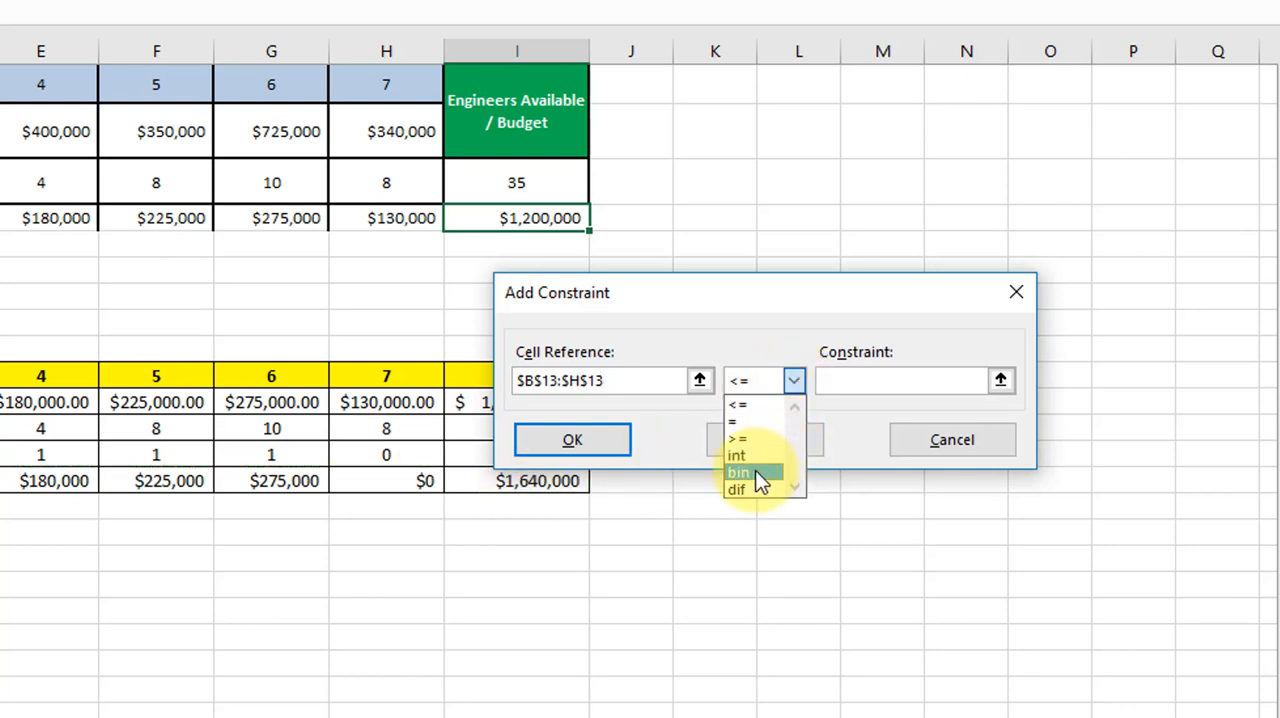